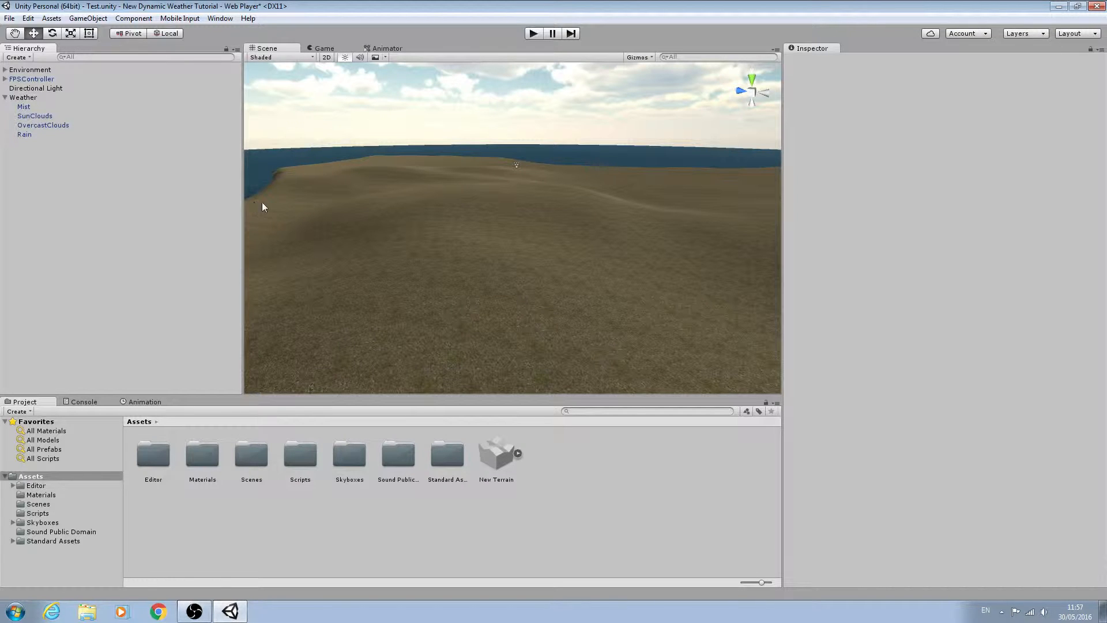
pyautogui.moveTo(281, 201)
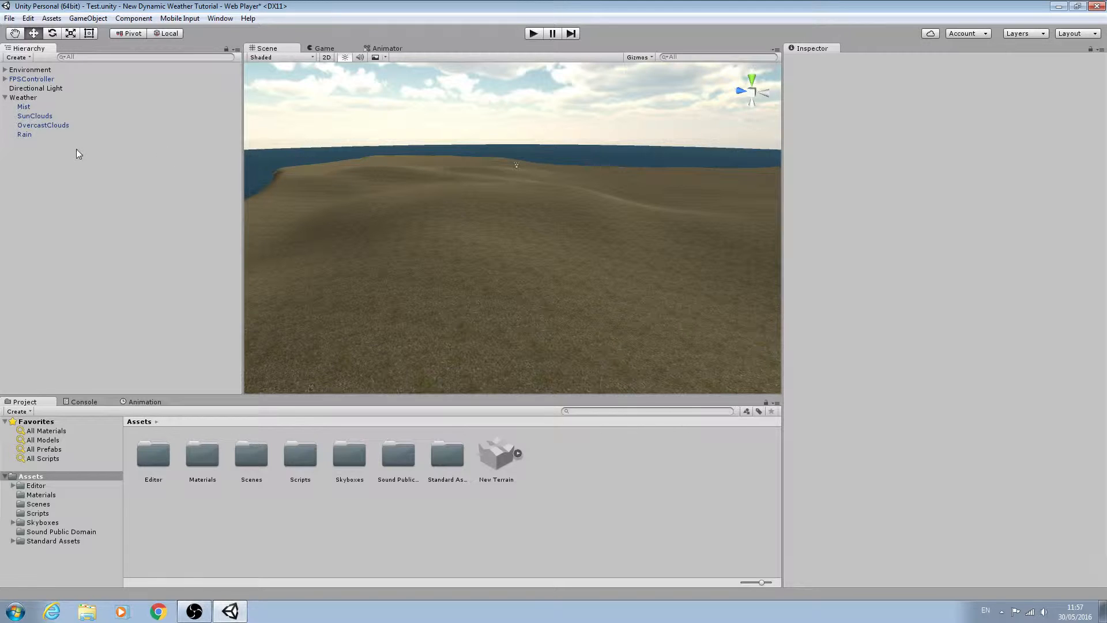
# Select the Rain particle system under Weather and bring up its context menu.
pyautogui.rightClick(24, 134)
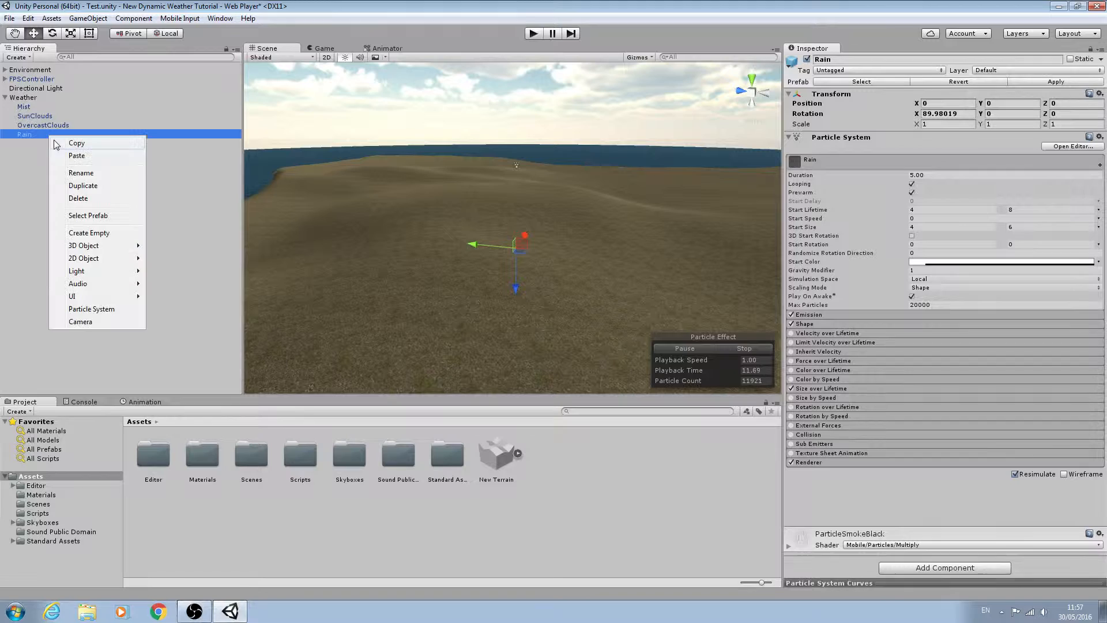
pyautogui.moveTo(302, 280)
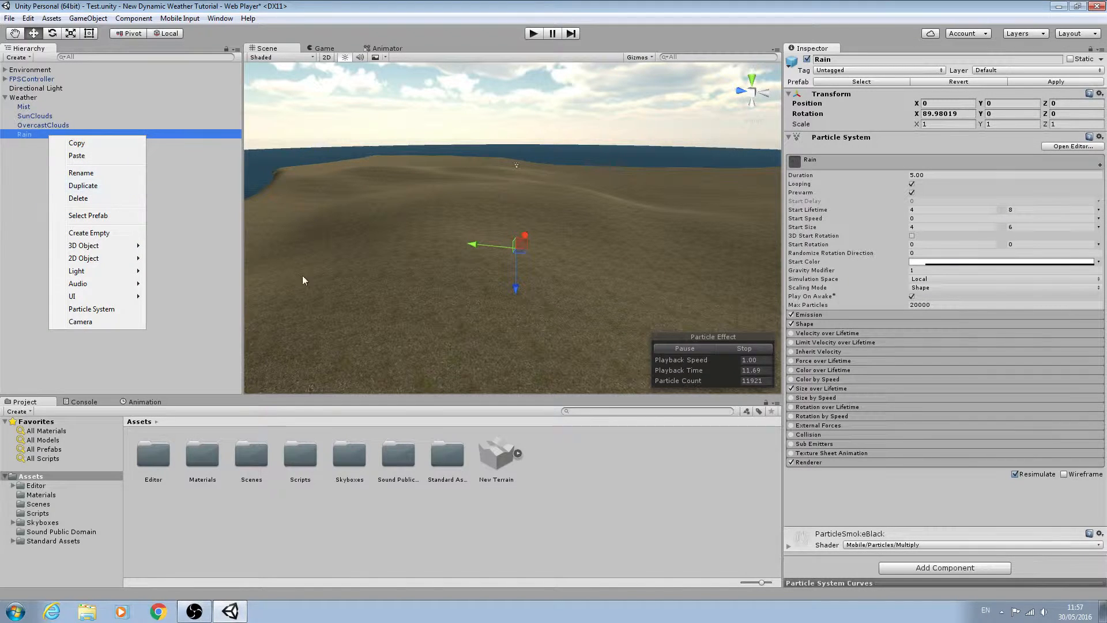
pyautogui.moveTo(893, 285)
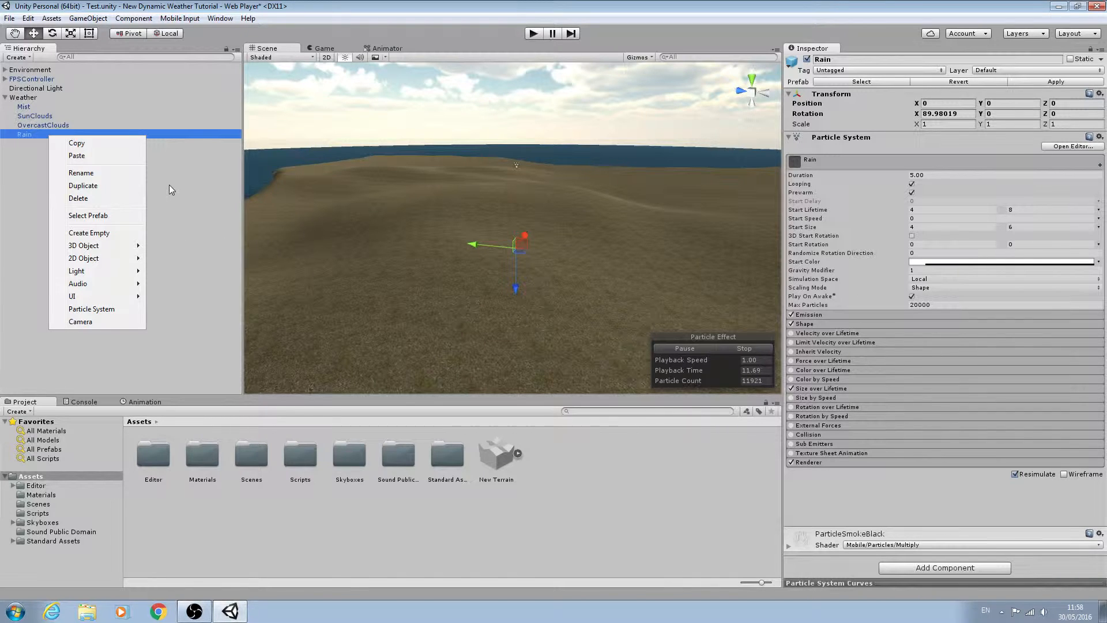
pyautogui.moveTo(532, 322)
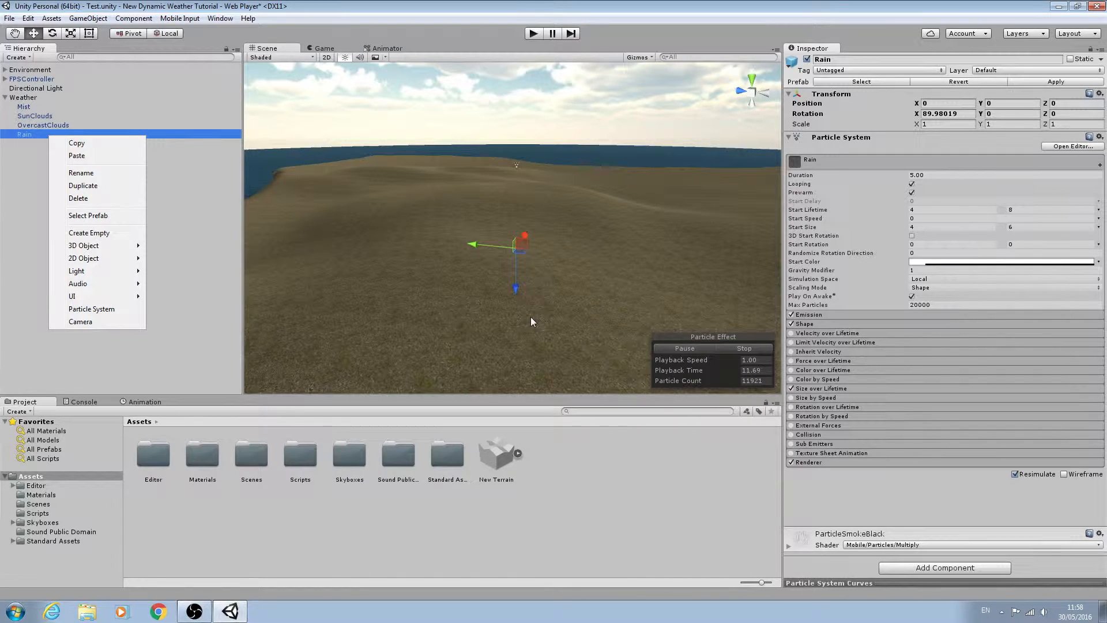
pyautogui.moveTo(561, 280)
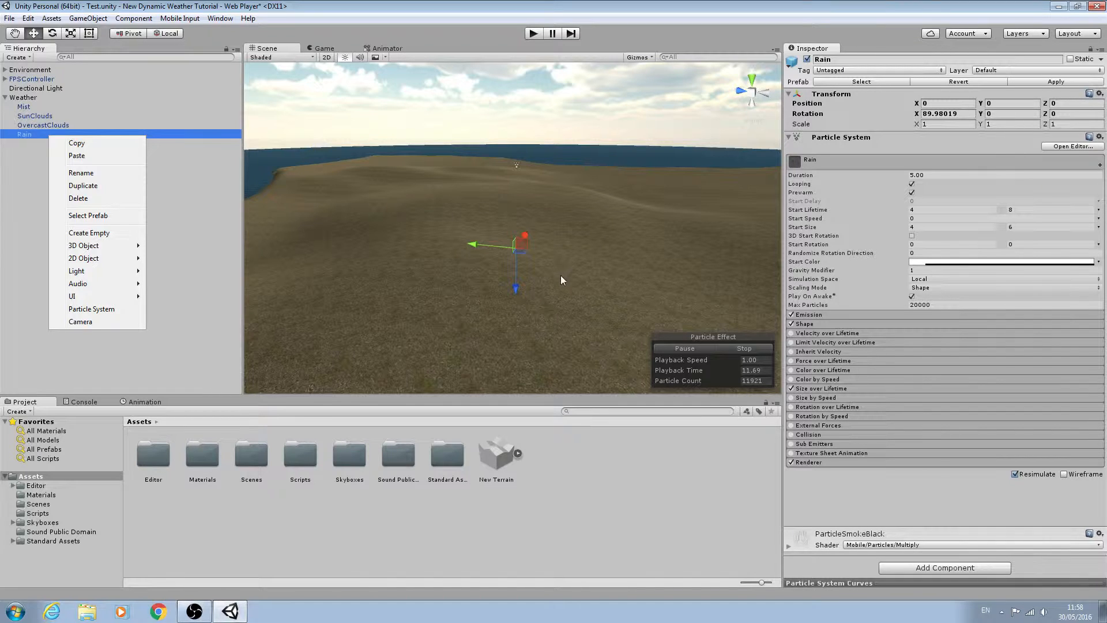
pyautogui.moveTo(233, 266)
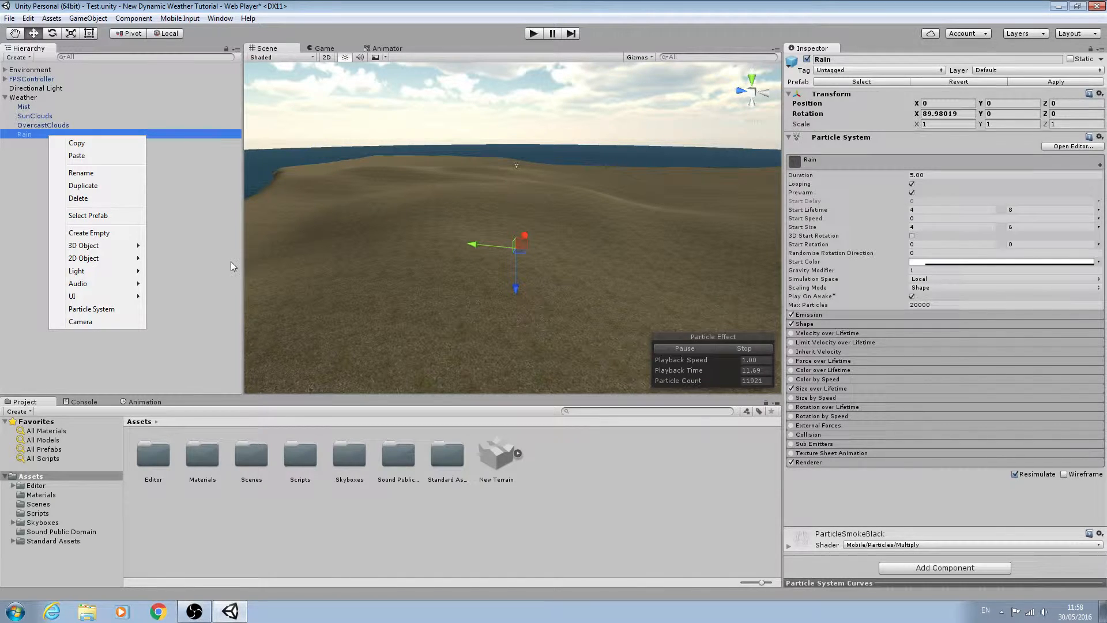
# Dismiss Rain's context menu and deselect it in the Hierarchy.
pyautogui.click(477, 280)
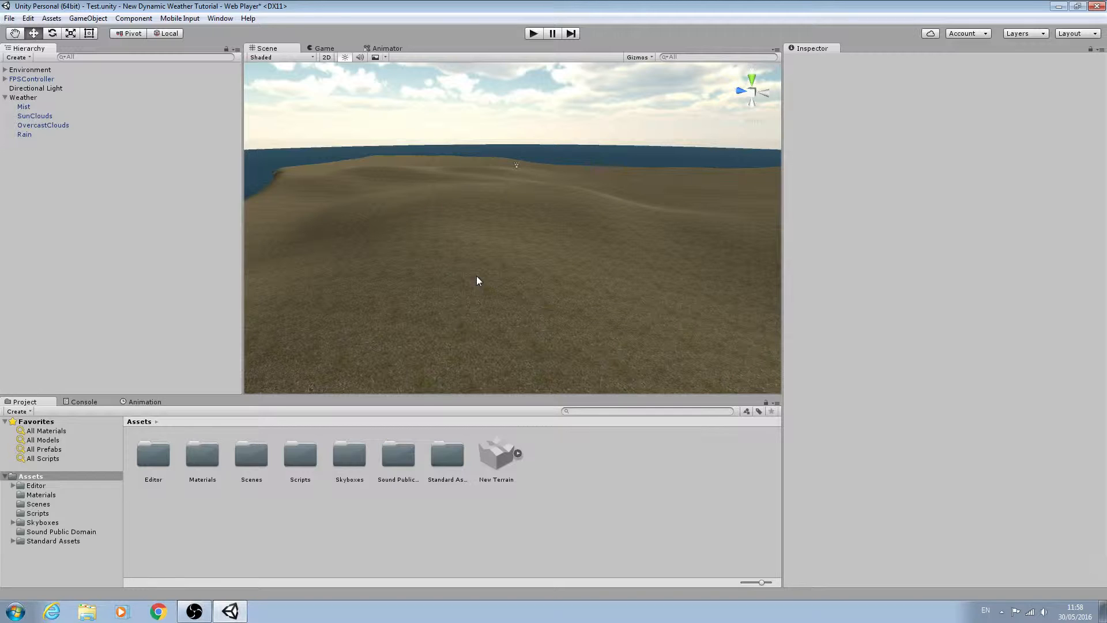
pyautogui.moveTo(259, 280)
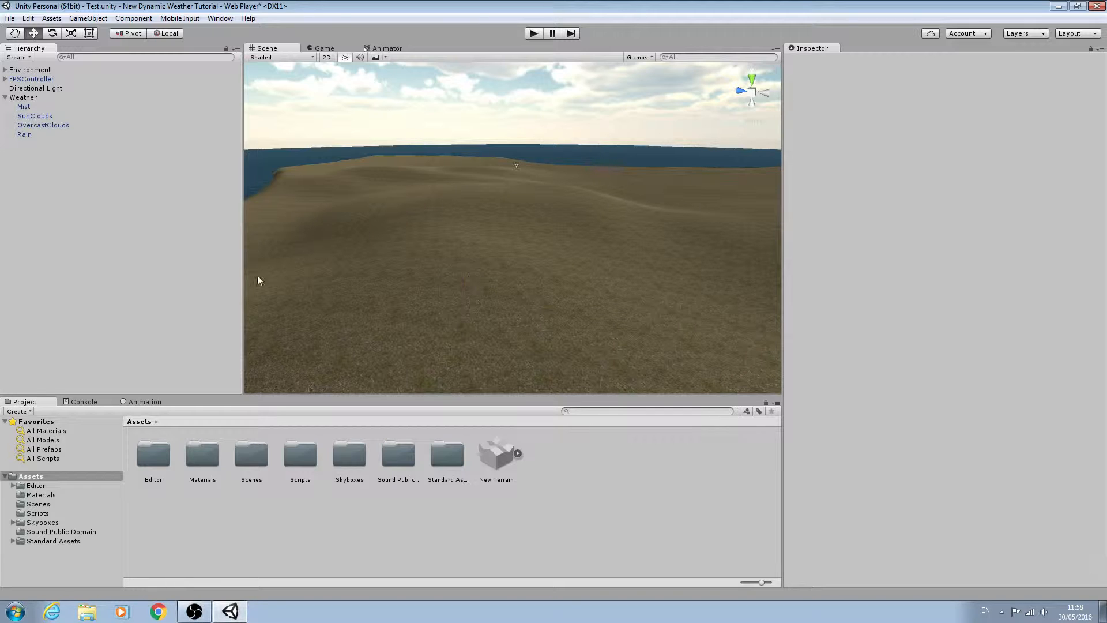
pyautogui.moveTo(35, 141)
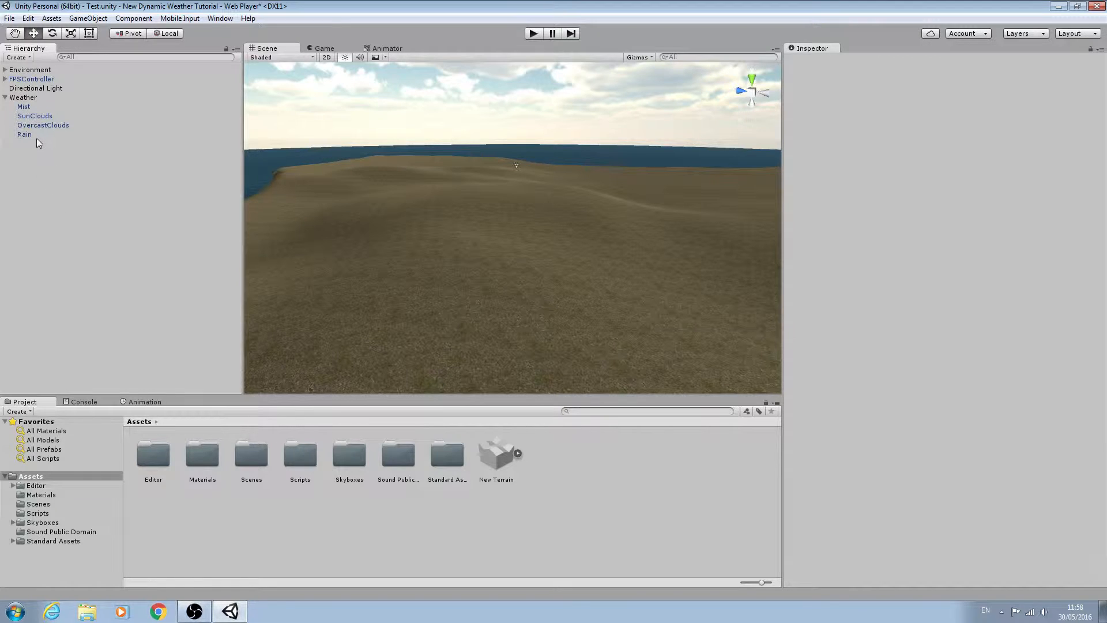
pyautogui.click(24, 134)
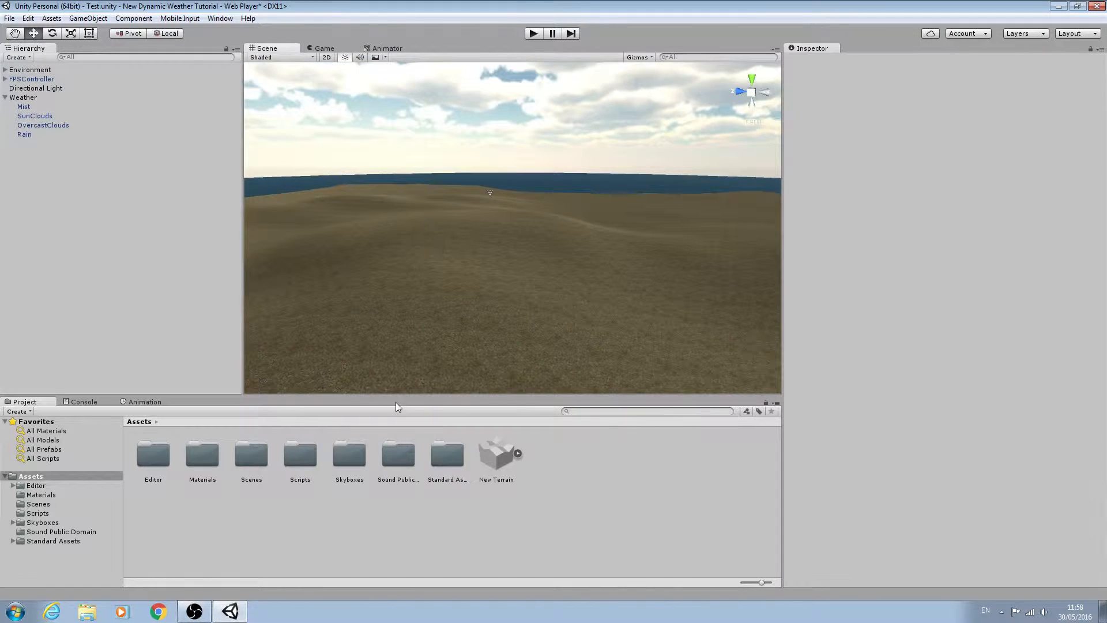
# Add the Afterburner prefab from Standard Assets > ParticleSystems > Prefabs into the scene.
pyautogui.click(13, 540)
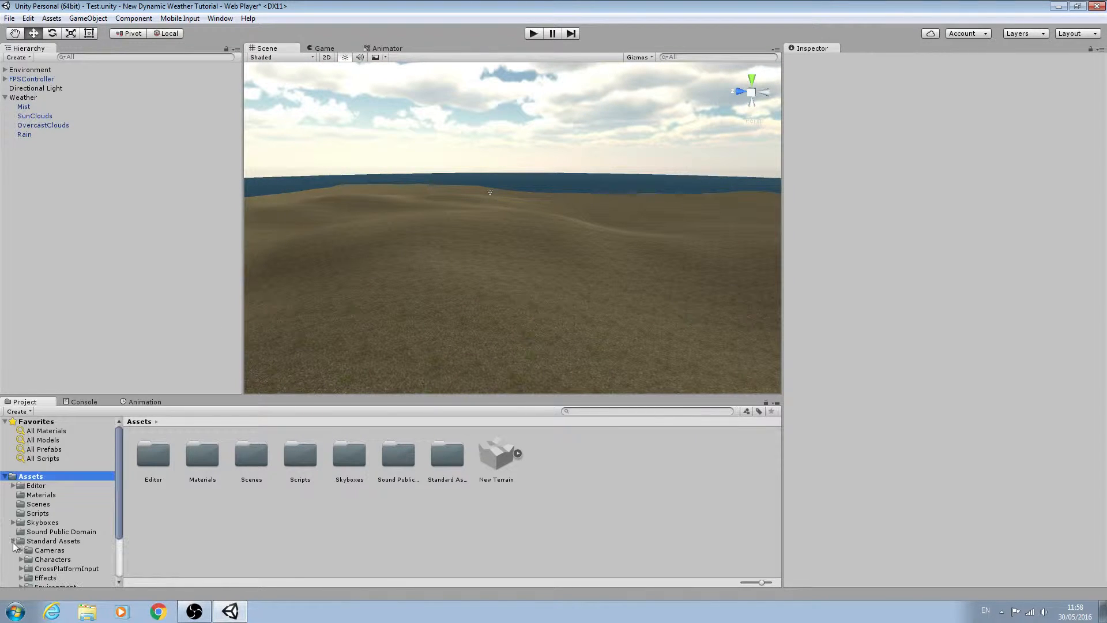
pyautogui.click(58, 544)
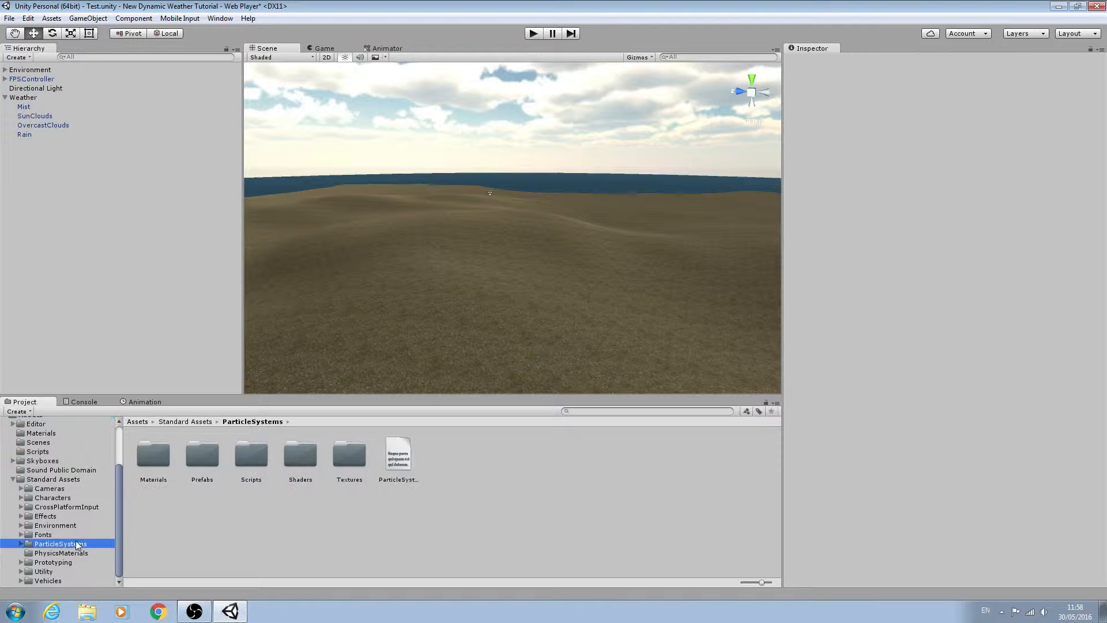
pyautogui.doubleClick(201, 455)
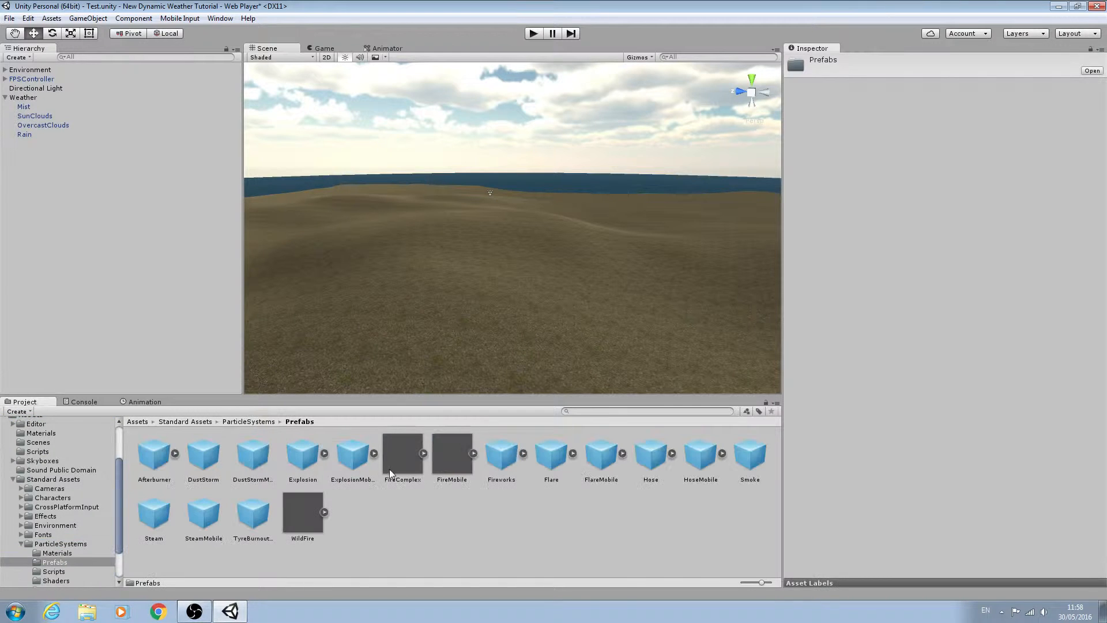
pyautogui.click(154, 456)
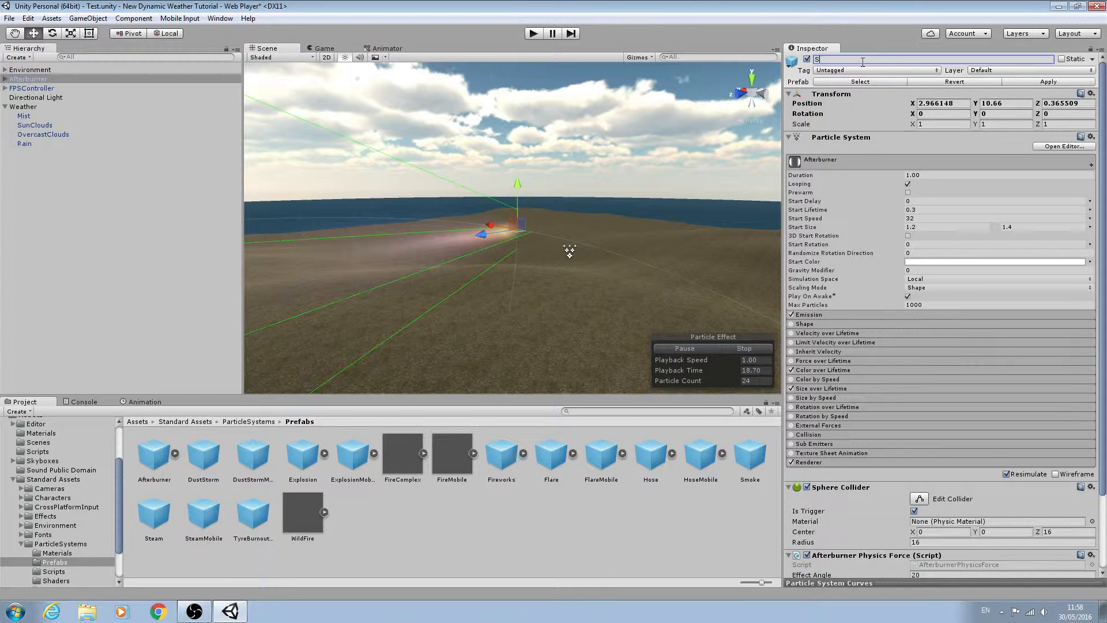
# Rename Afterburner to Snow and delete its Glow child, breaking the prefab instance.
pyautogui.write('Snow')
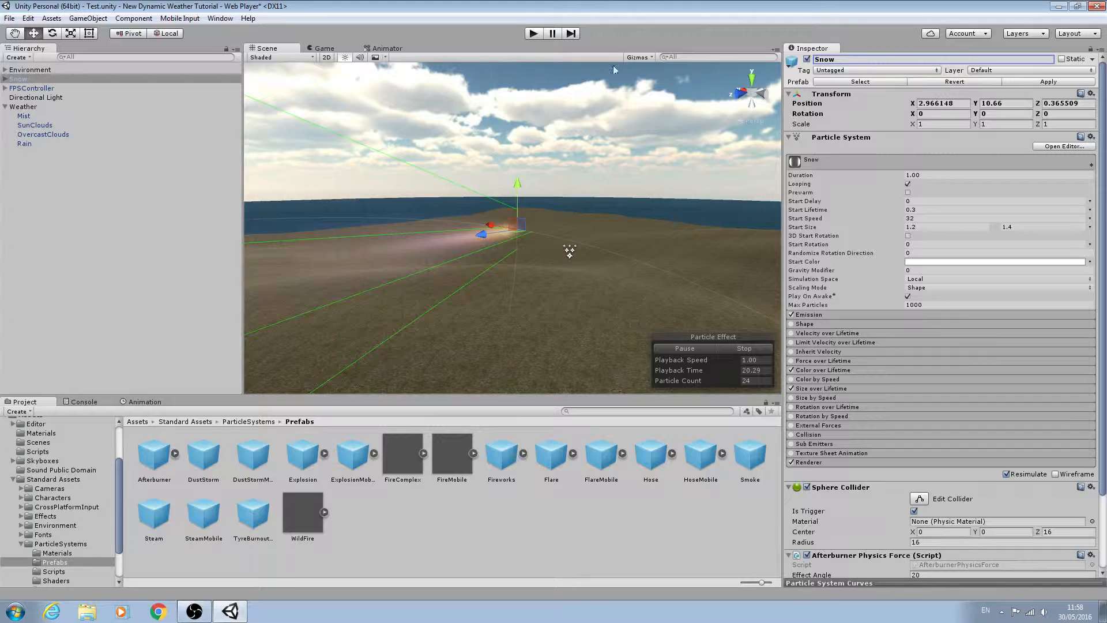
pyautogui.click(19, 78)
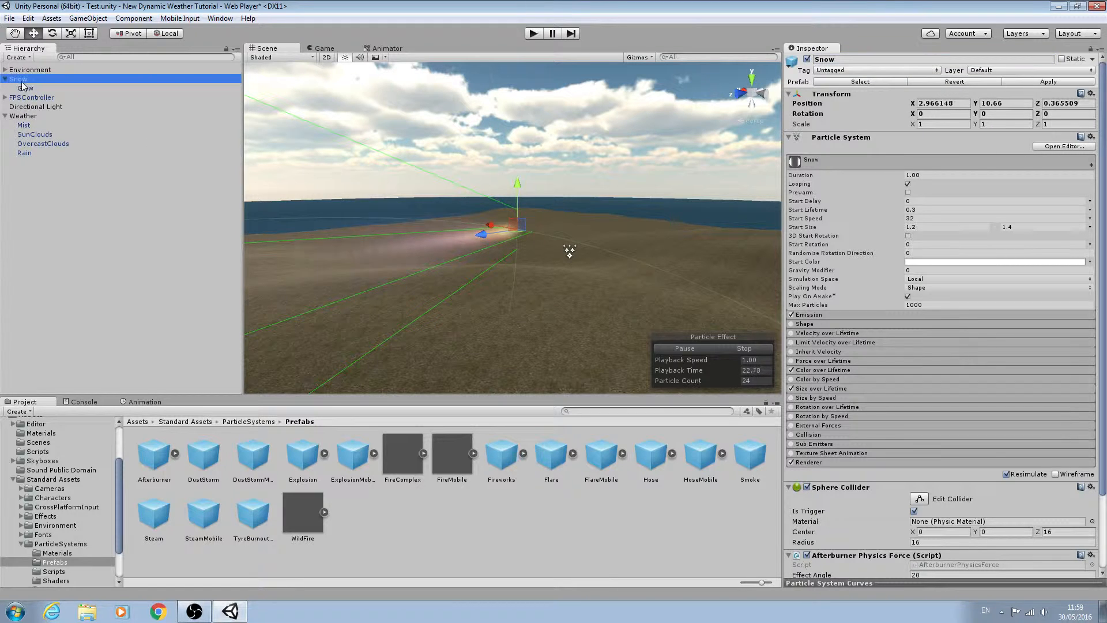
pyautogui.rightClick(25, 87)
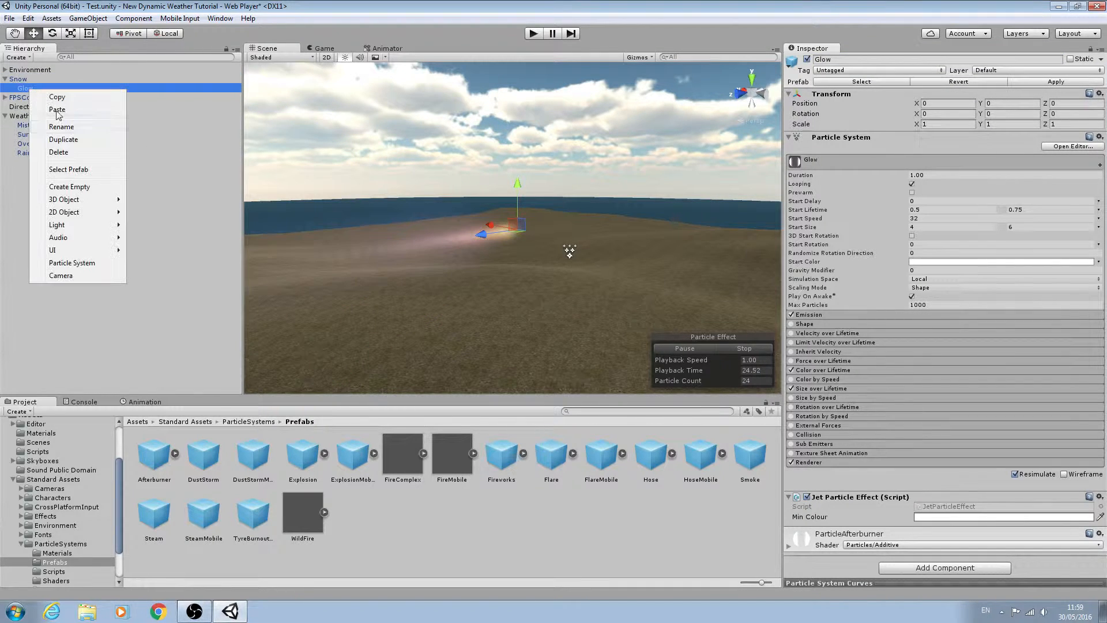
pyautogui.click(57, 110)
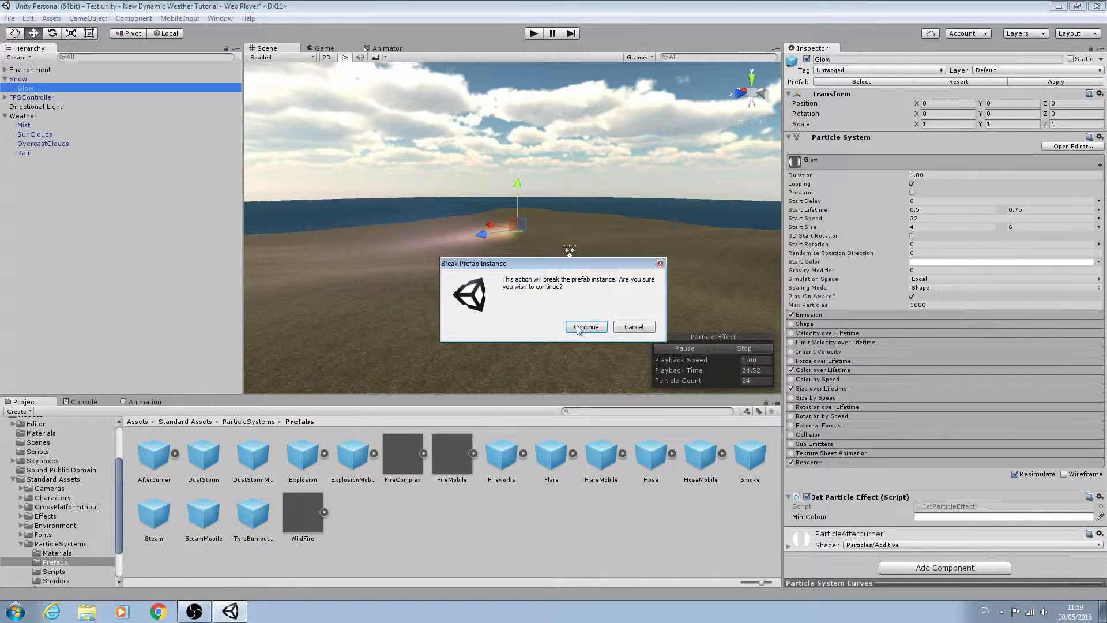
pyautogui.click(585, 327)
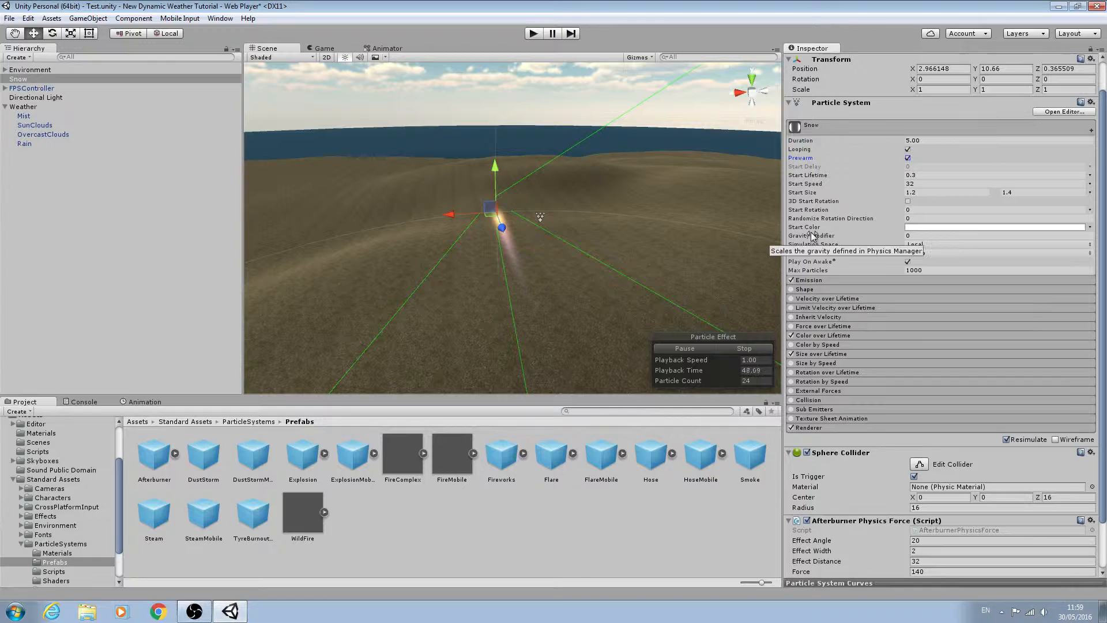
pyautogui.moveTo(875, 206)
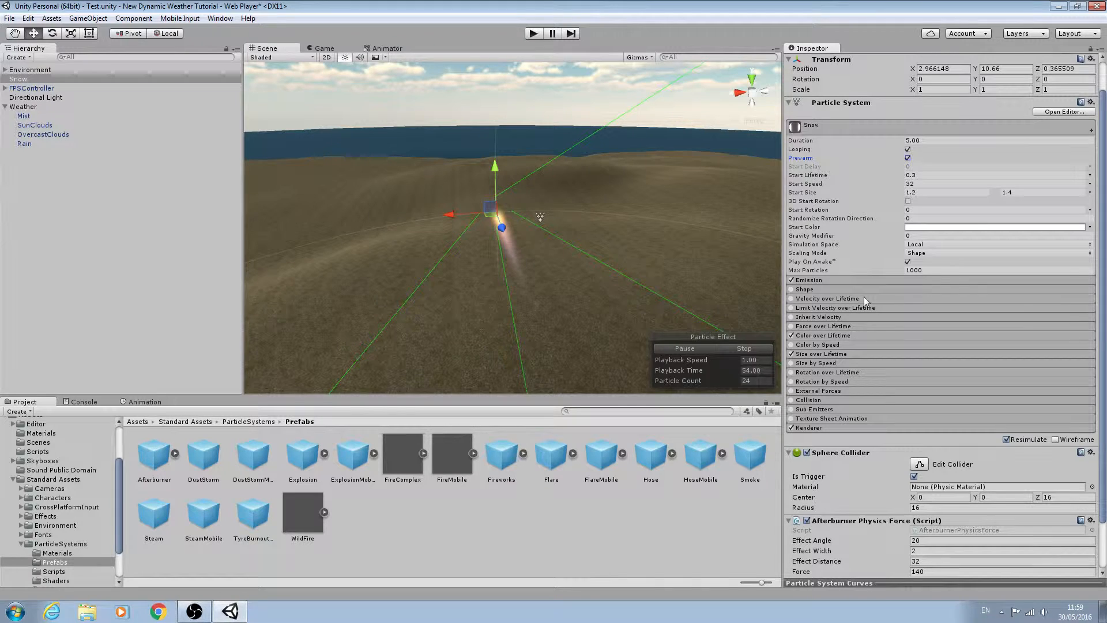
pyautogui.moveTo(948, 336)
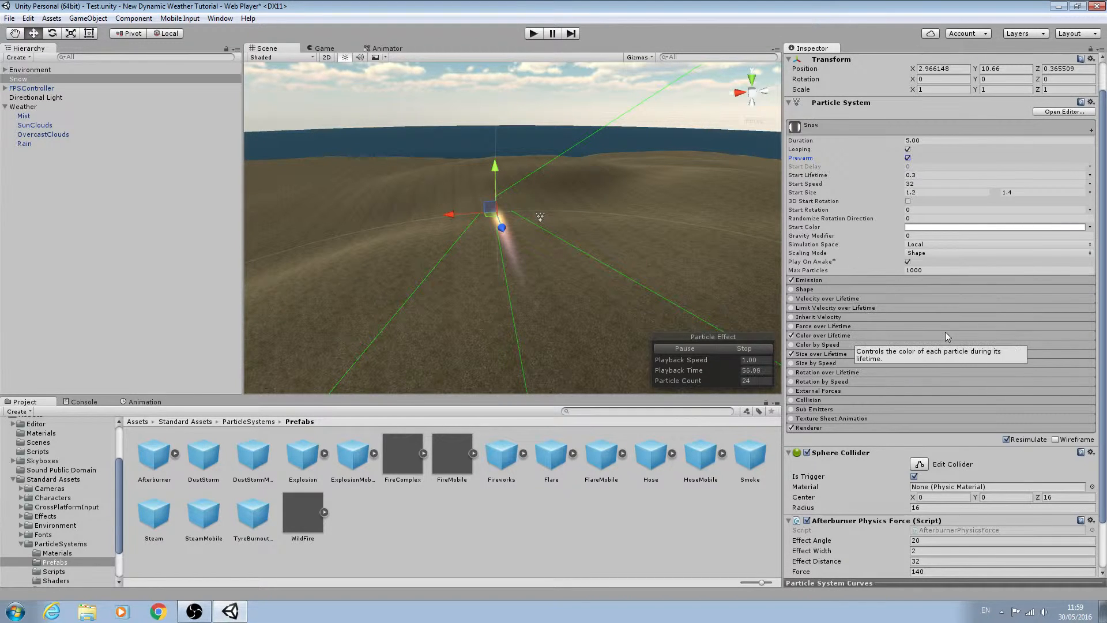
pyautogui.moveTo(940, 323)
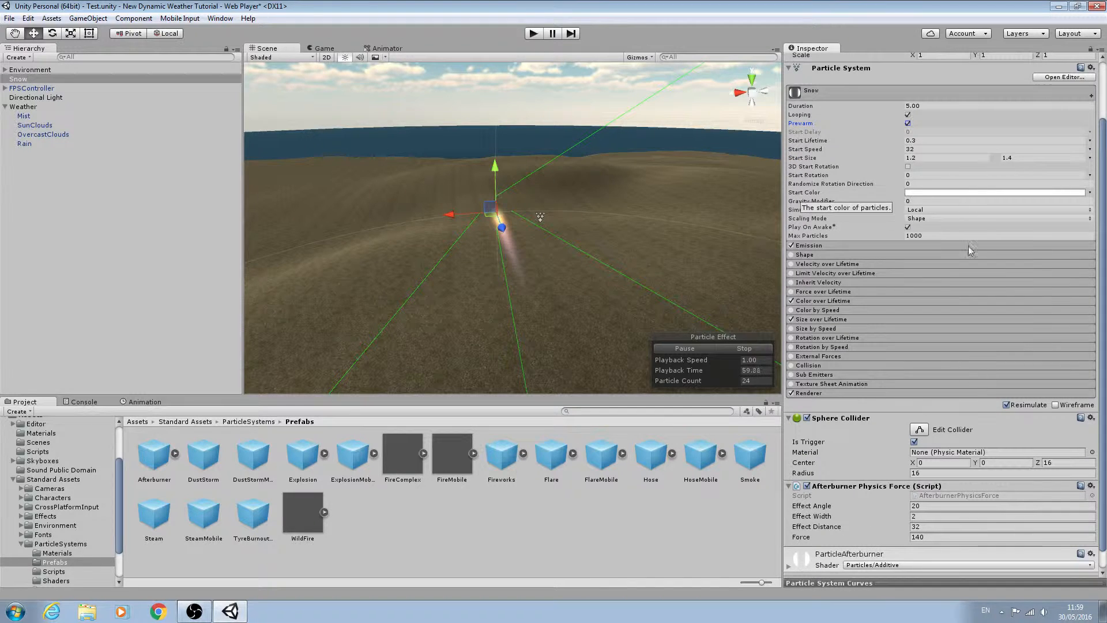
pyautogui.moveTo(930, 276)
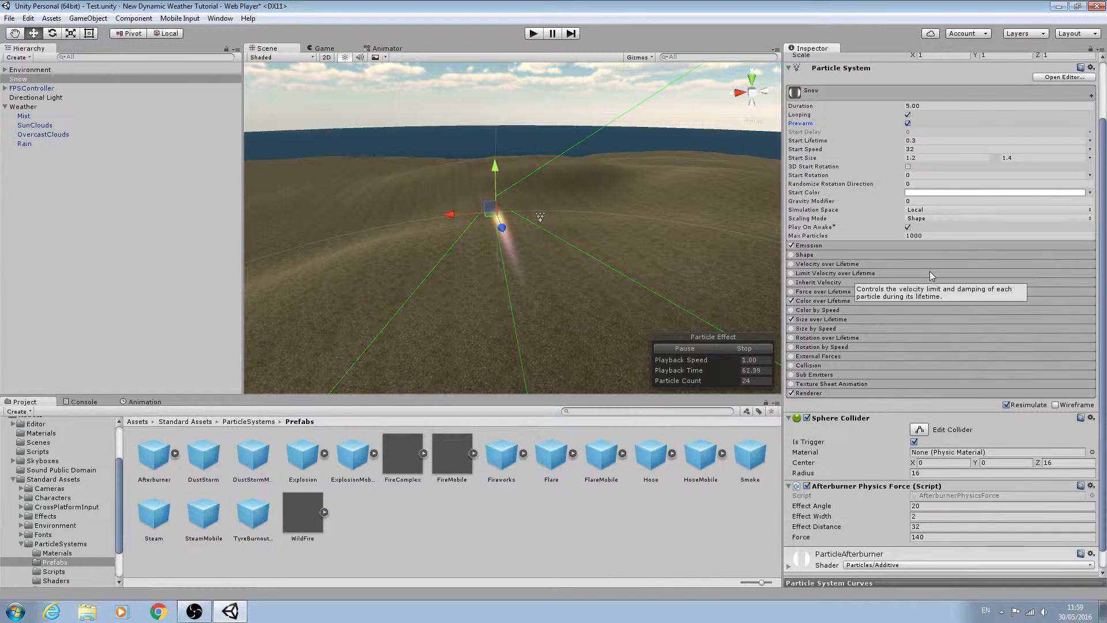
pyautogui.moveTo(865, 328)
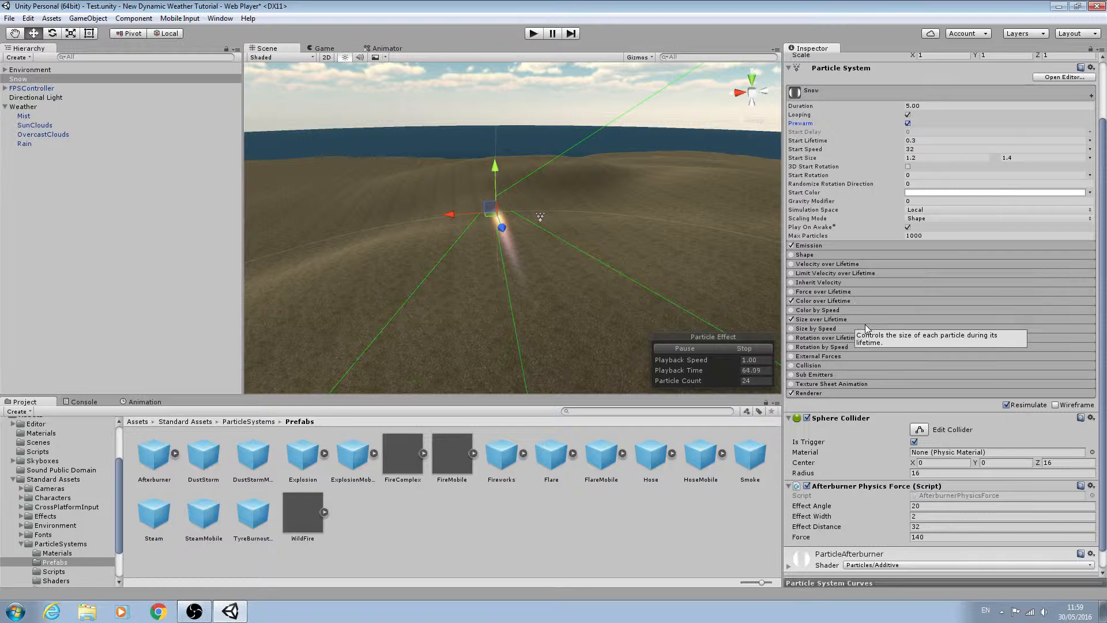
pyautogui.scroll(3)
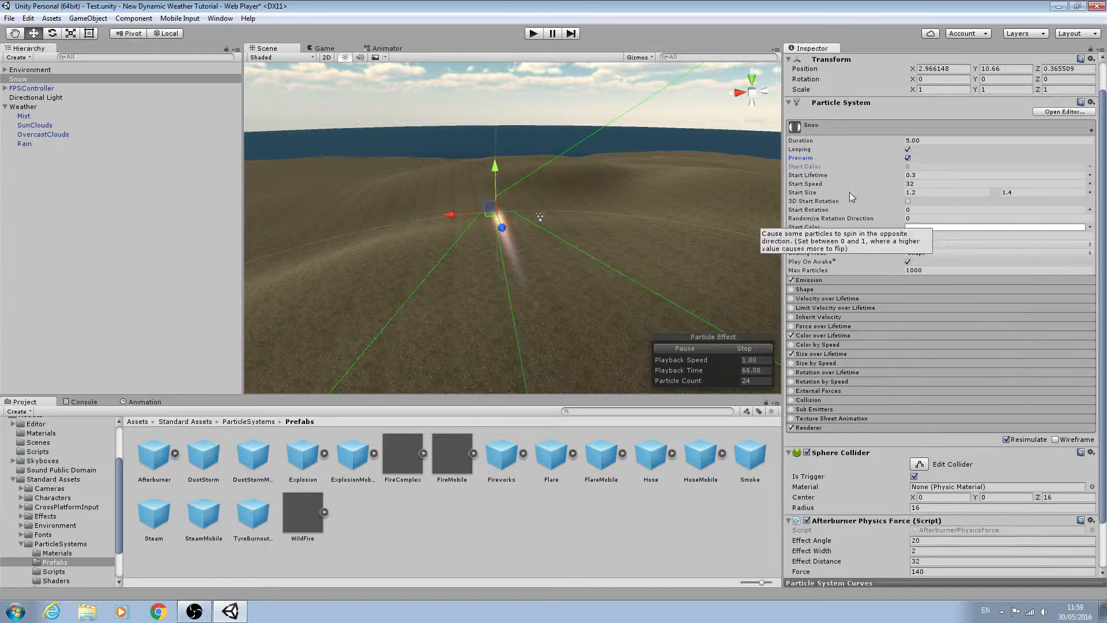
pyautogui.moveTo(870, 184)
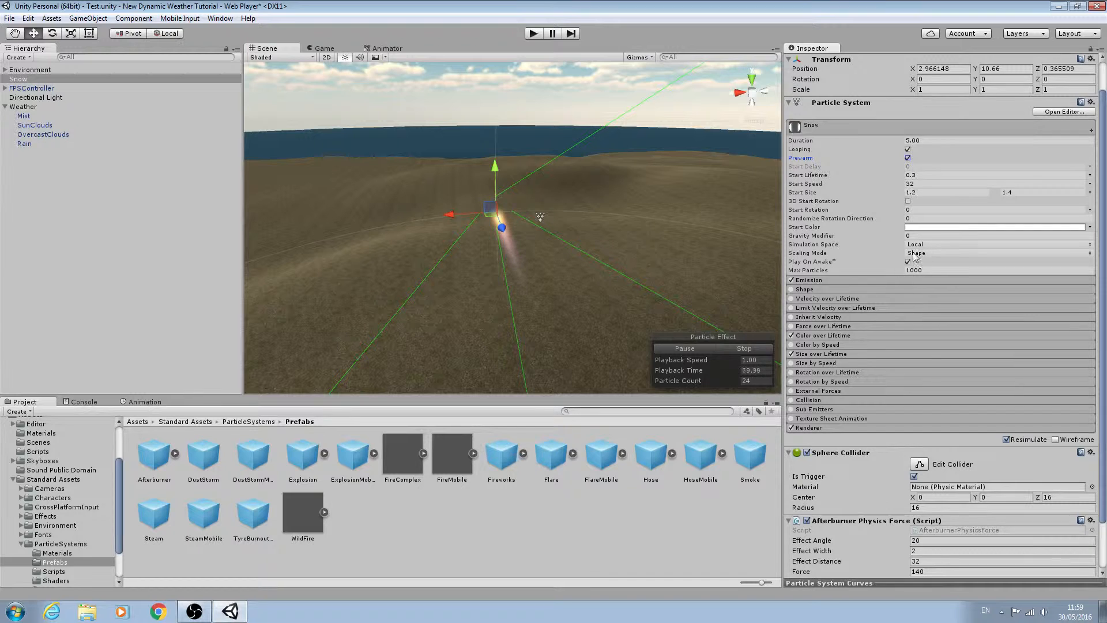
pyautogui.moveTo(946, 209)
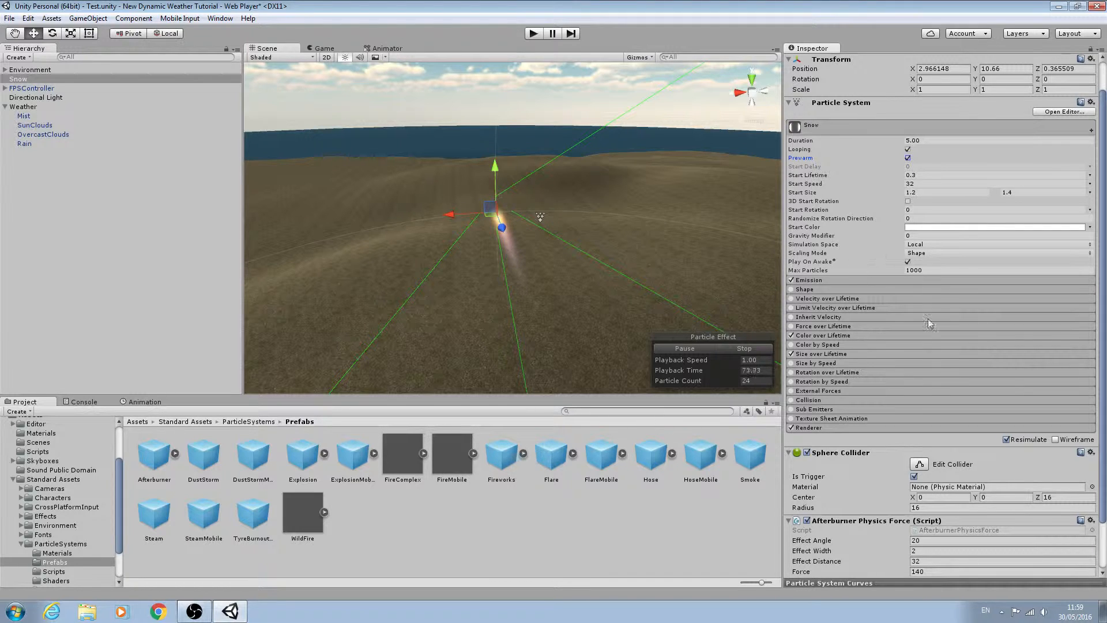
pyautogui.moveTo(835, 307)
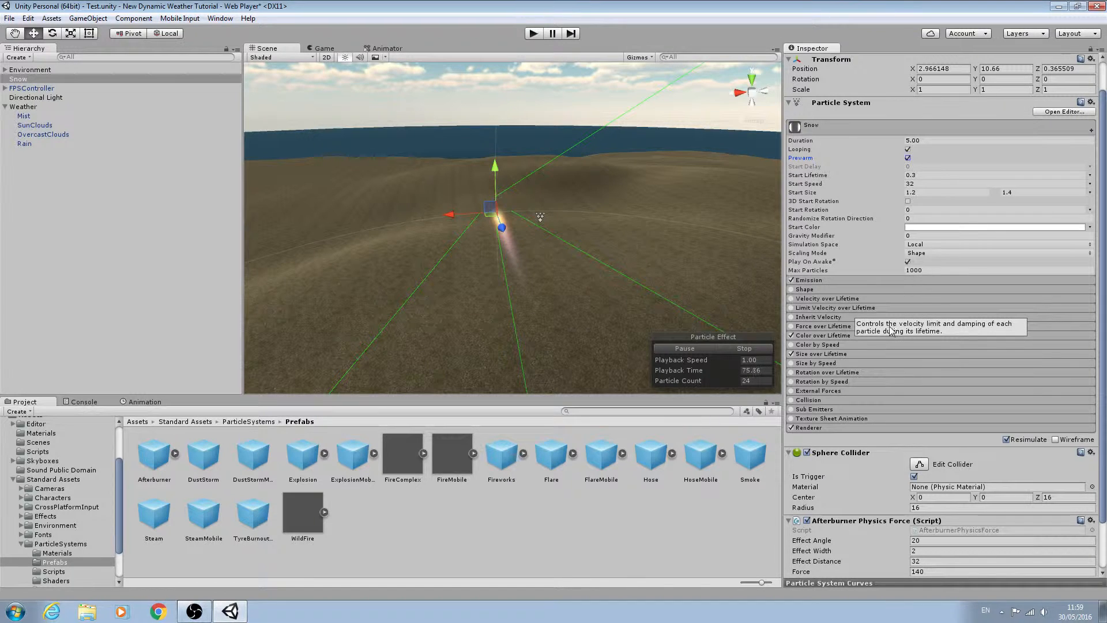
pyautogui.moveTo(852, 279)
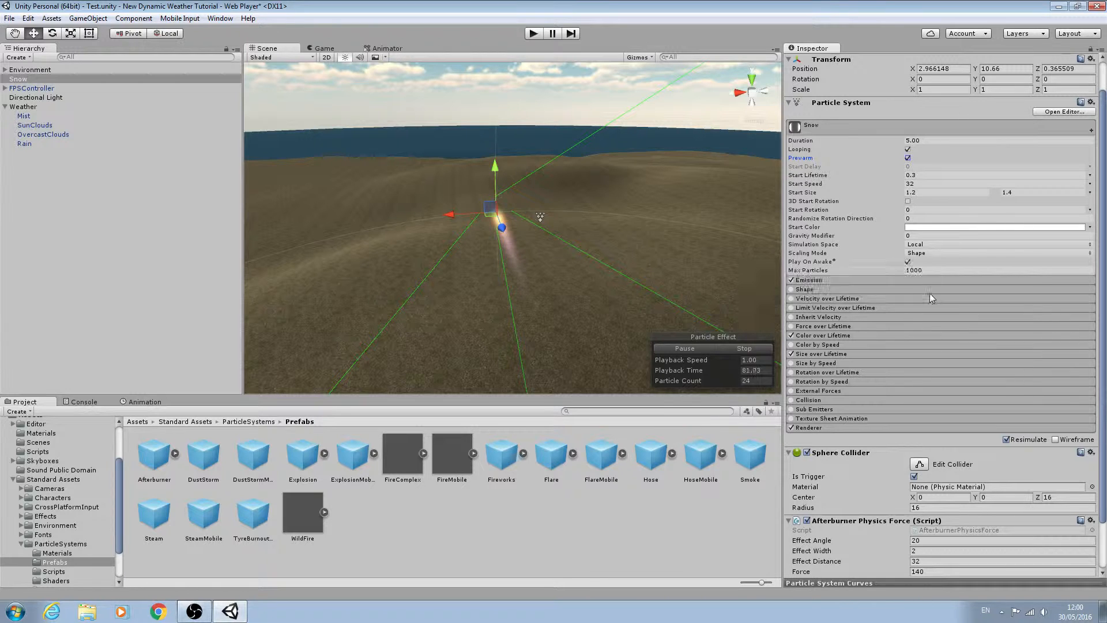
pyautogui.moveTo(843, 298)
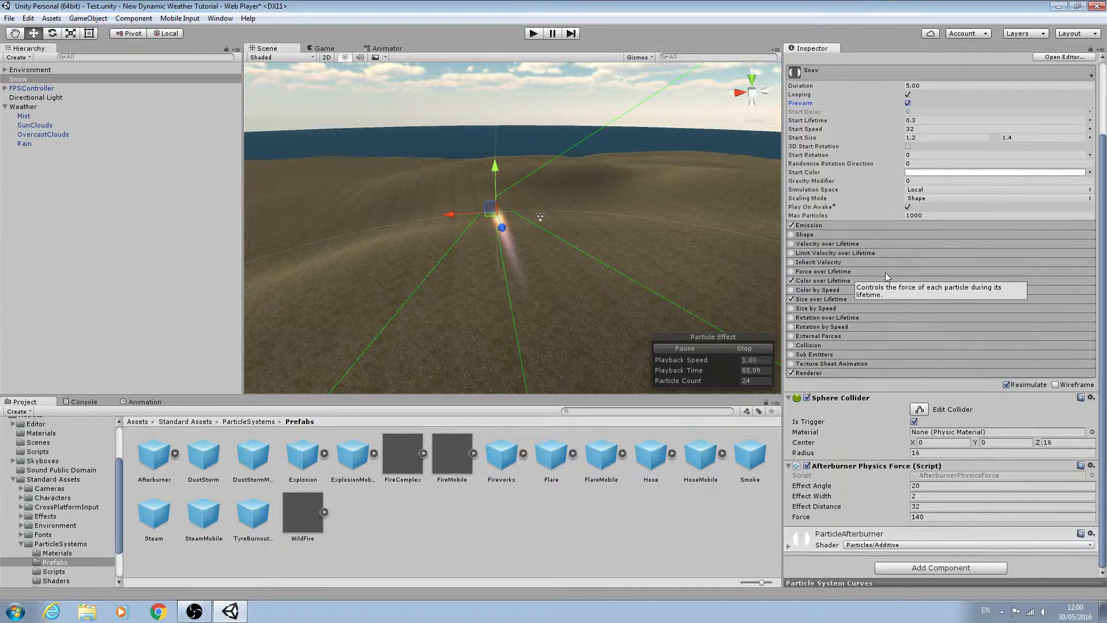
pyautogui.moveTo(914, 129)
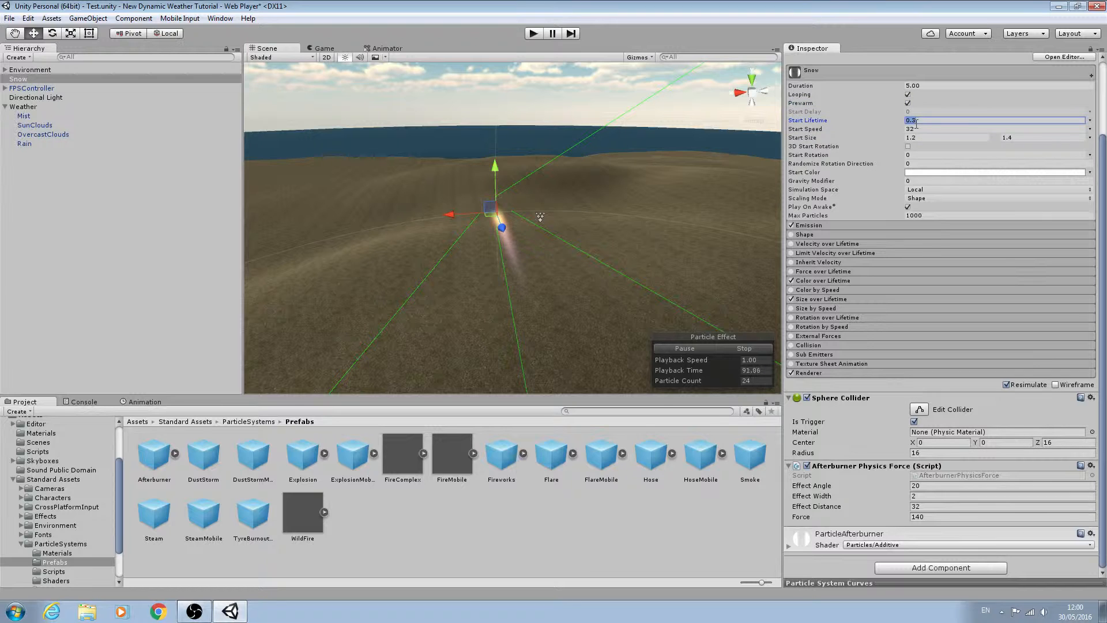
# Set Snow's Start Lifetime 2, Start Speed 10, Start Size 0.5 and Max Particles 20000.
pyautogui.write('2')
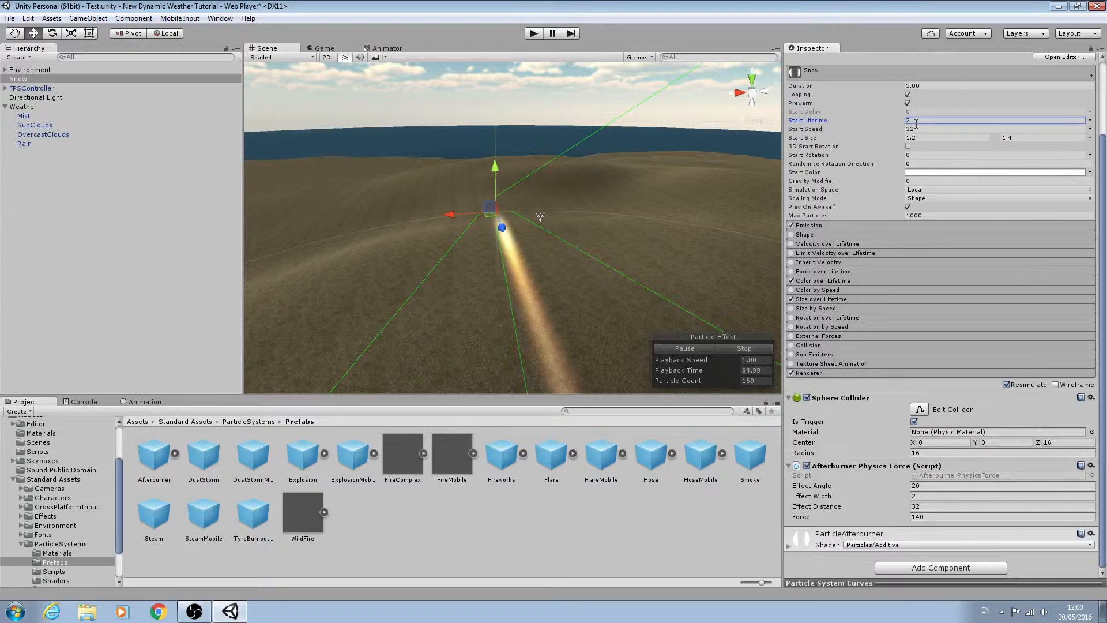
pyautogui.click(988, 128)
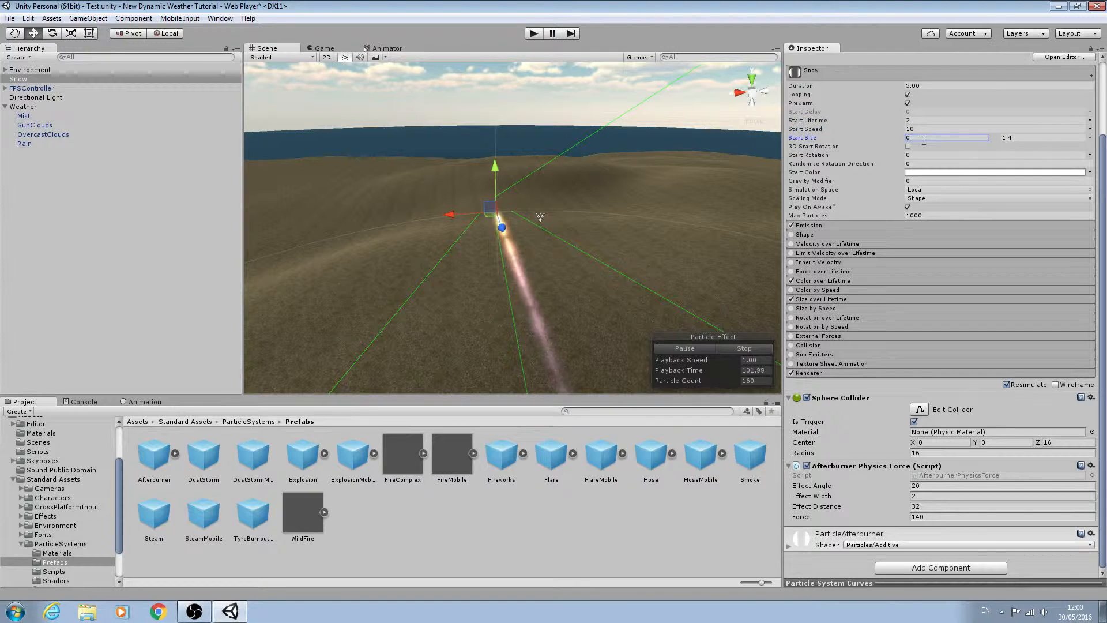
pyautogui.write('0.5')
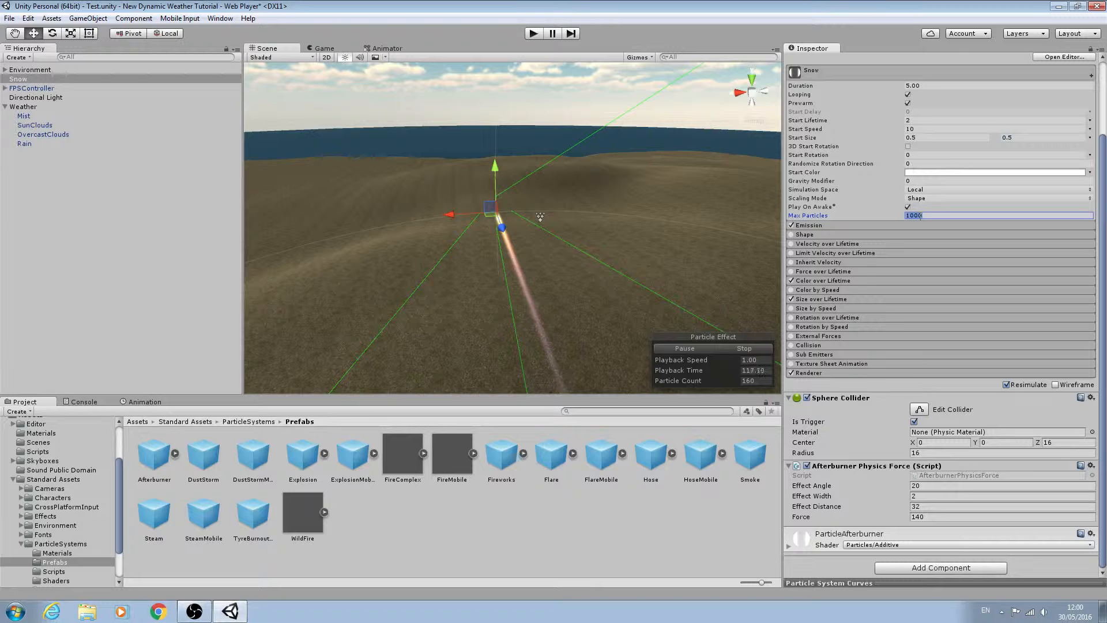
pyautogui.write('20')
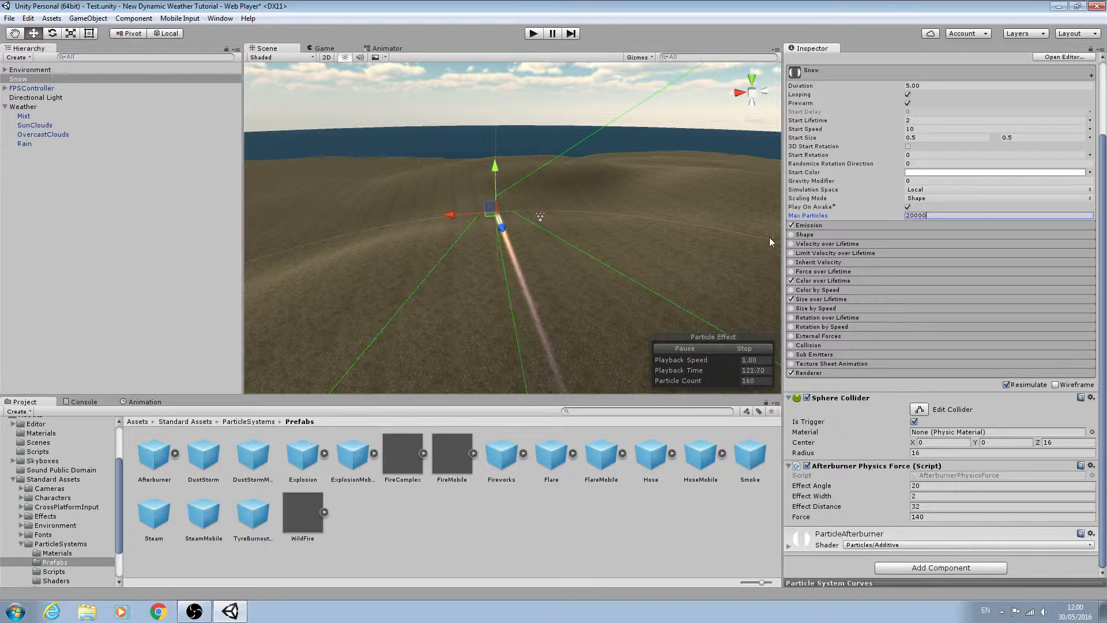
pyautogui.moveTo(713, 212)
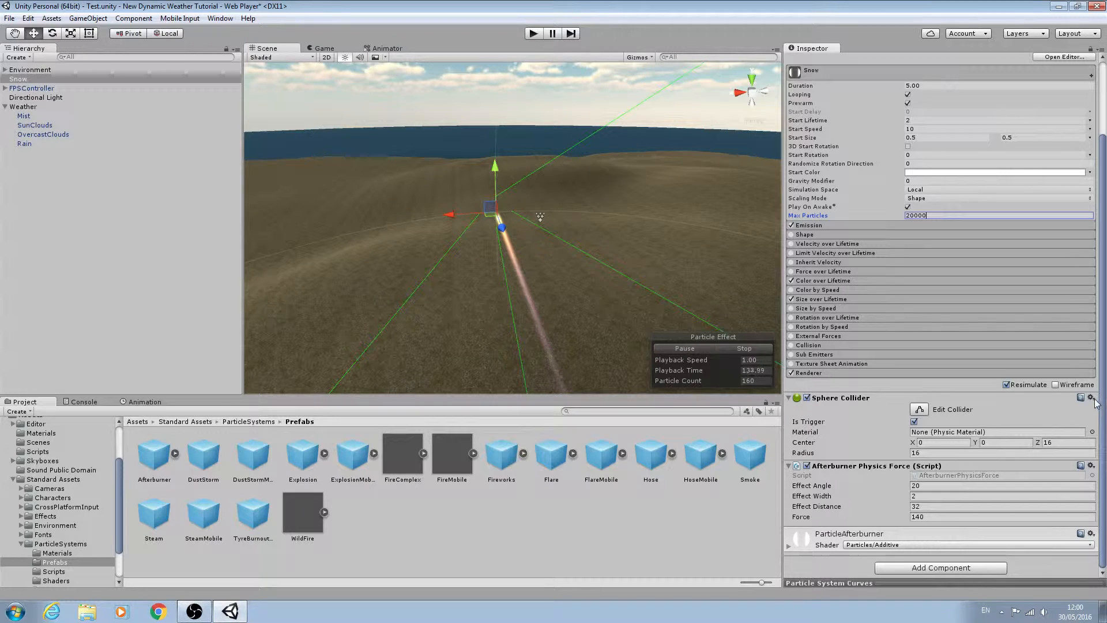
# Remove the Afterburner Physics Force script and the Sphere Collider from Snow.
pyautogui.click(1089, 397)
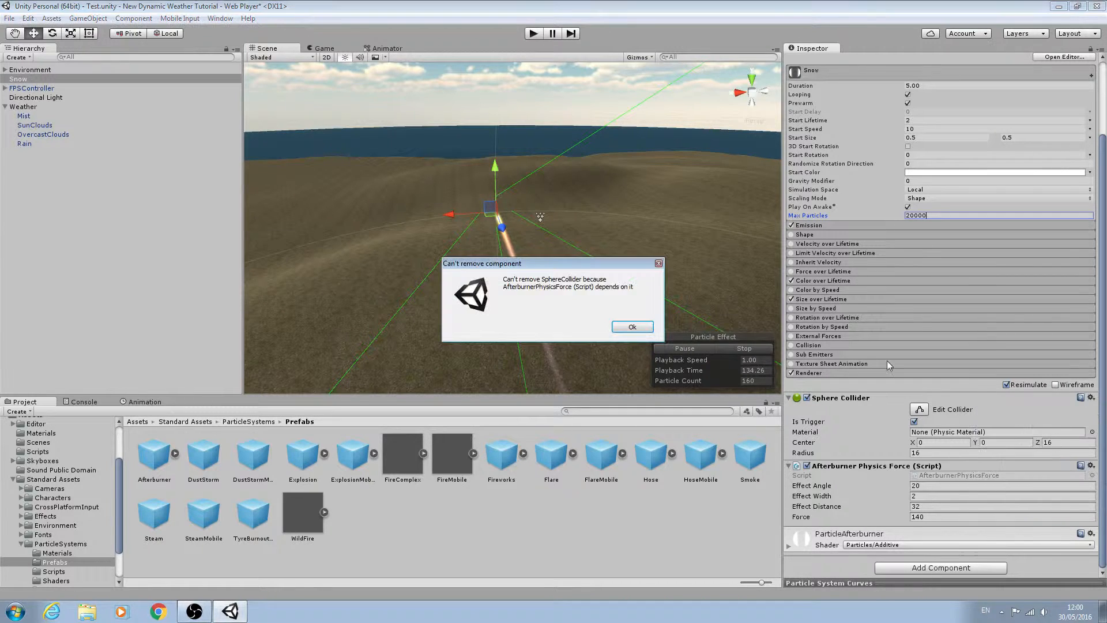
pyautogui.click(631, 326)
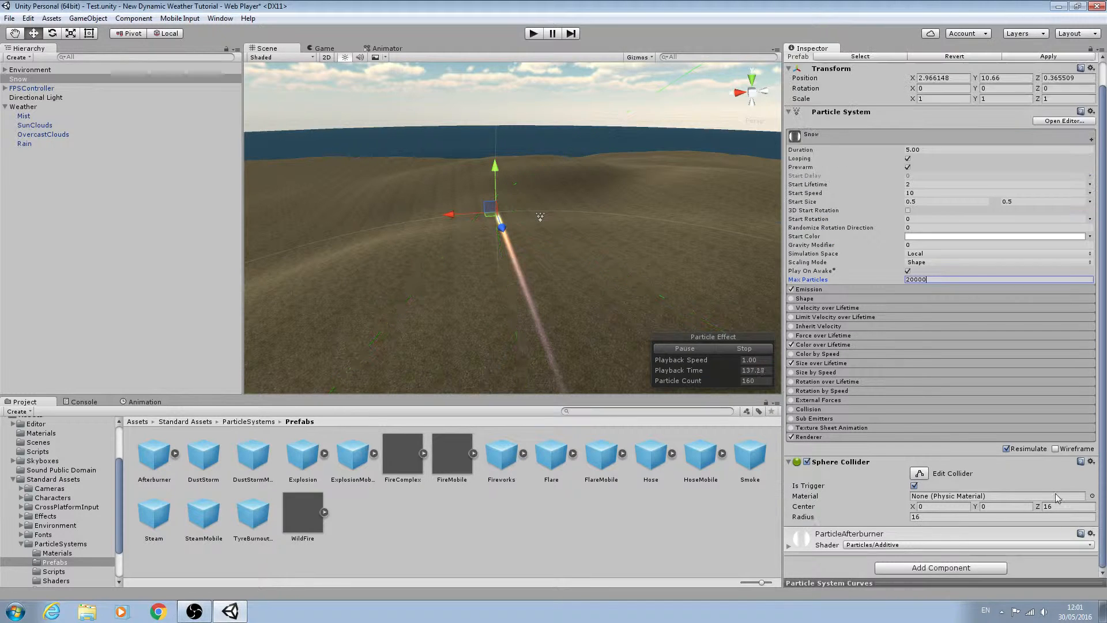
pyautogui.click(1089, 461)
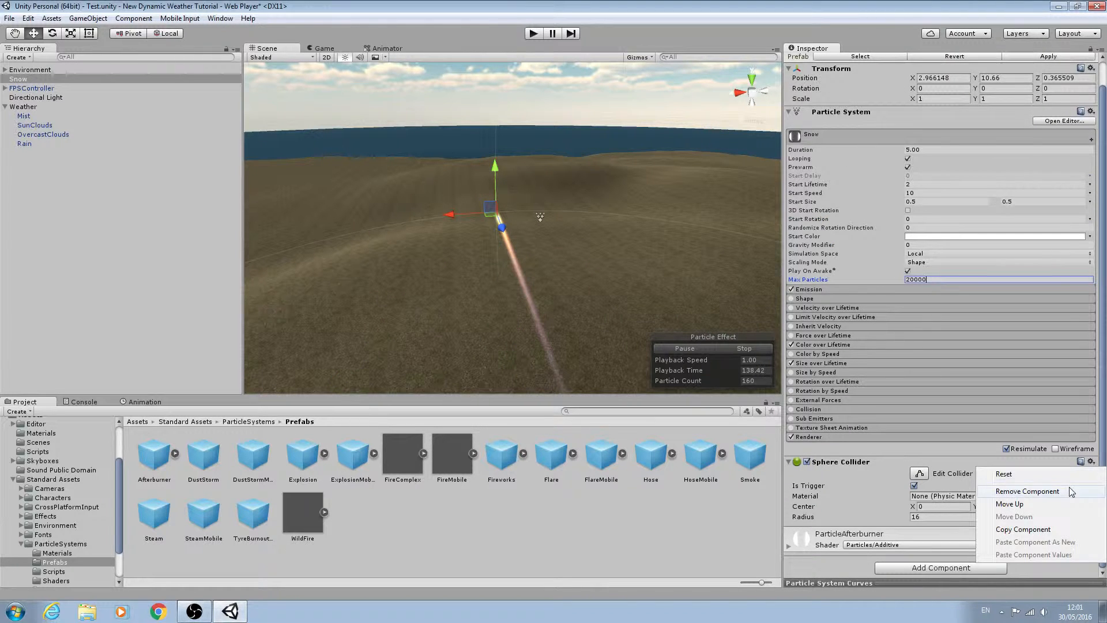
pyautogui.click(1027, 490)
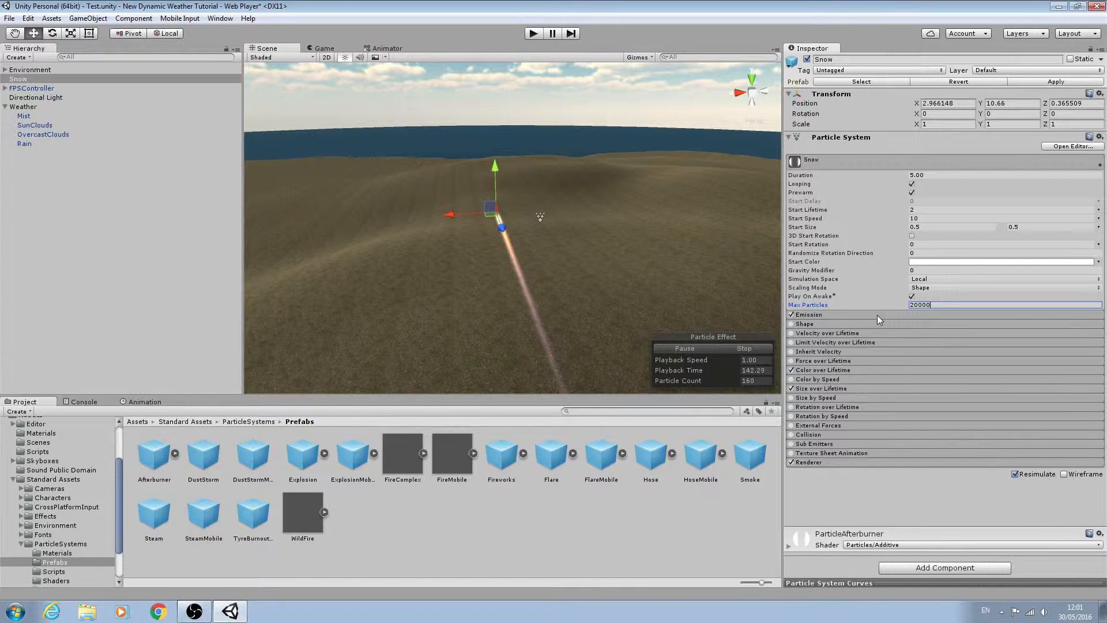
# Set Snow's emission rate to 20000 and disable Color over Lifetime.
pyautogui.click(809, 314)
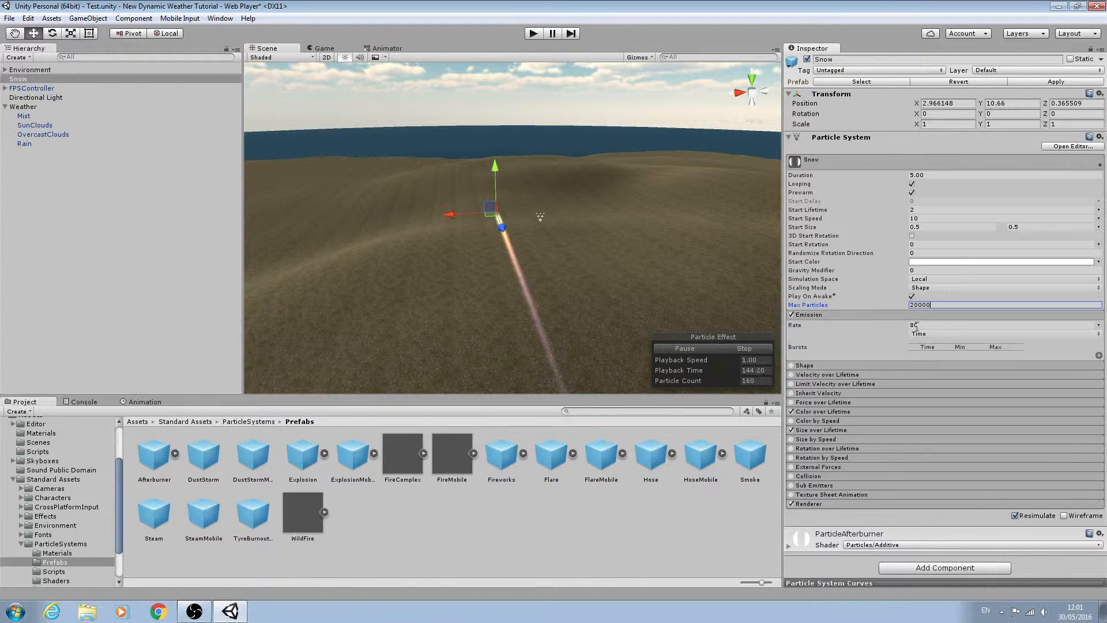
pyautogui.click(988, 325)
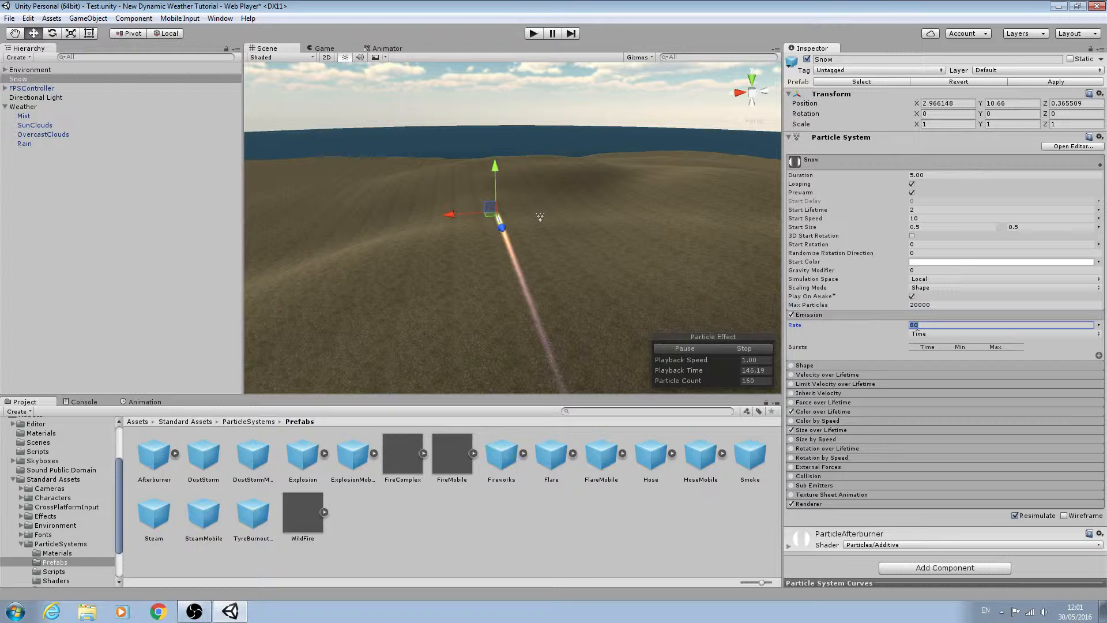
pyautogui.write('20000')
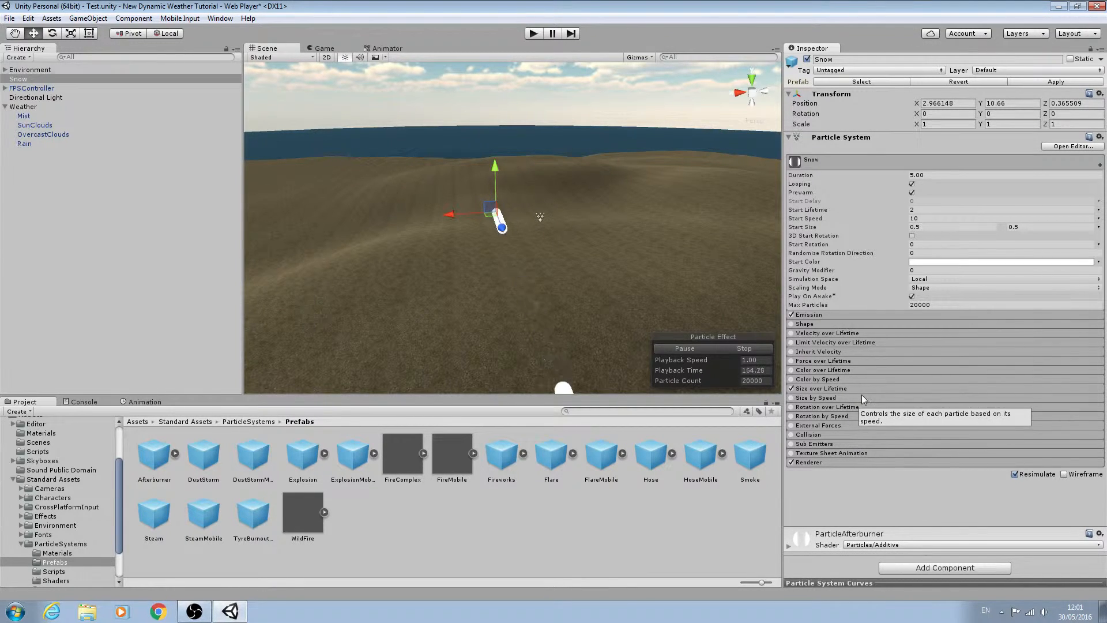
pyautogui.moveTo(855, 324)
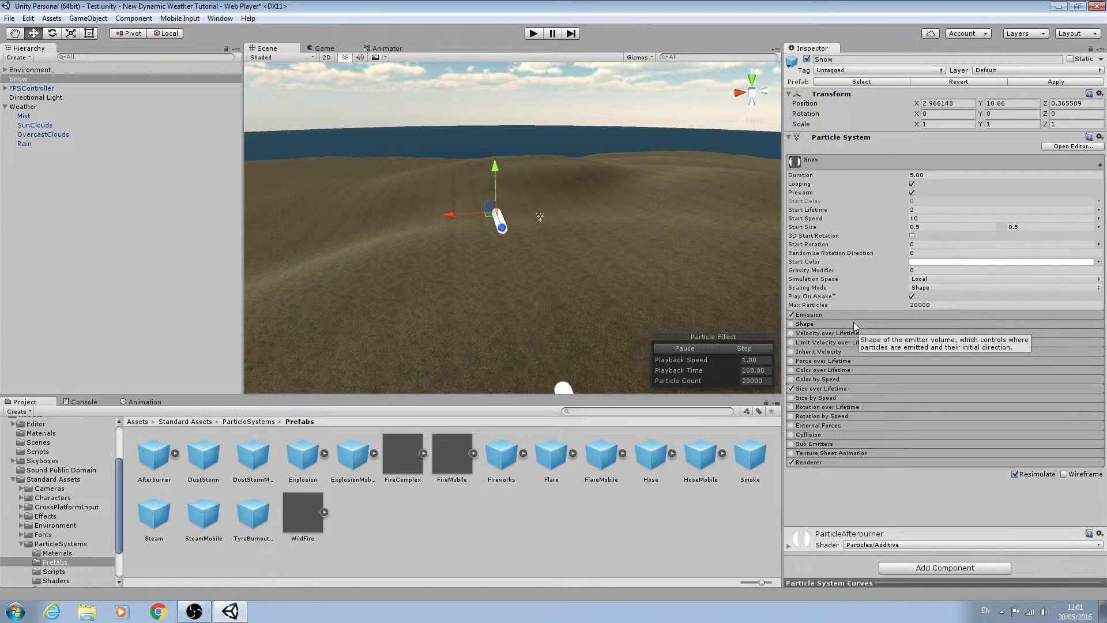
# Enable the Shape module and switch the emitter from Cone to a 100 by 100 Box.
pyautogui.click(804, 324)
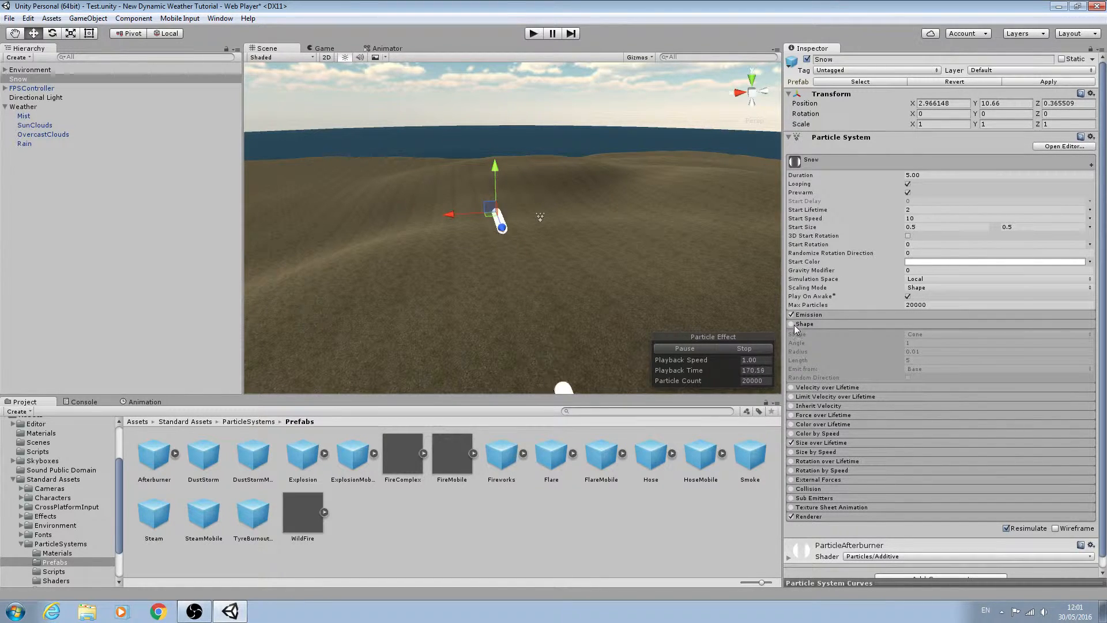
pyautogui.click(790, 324)
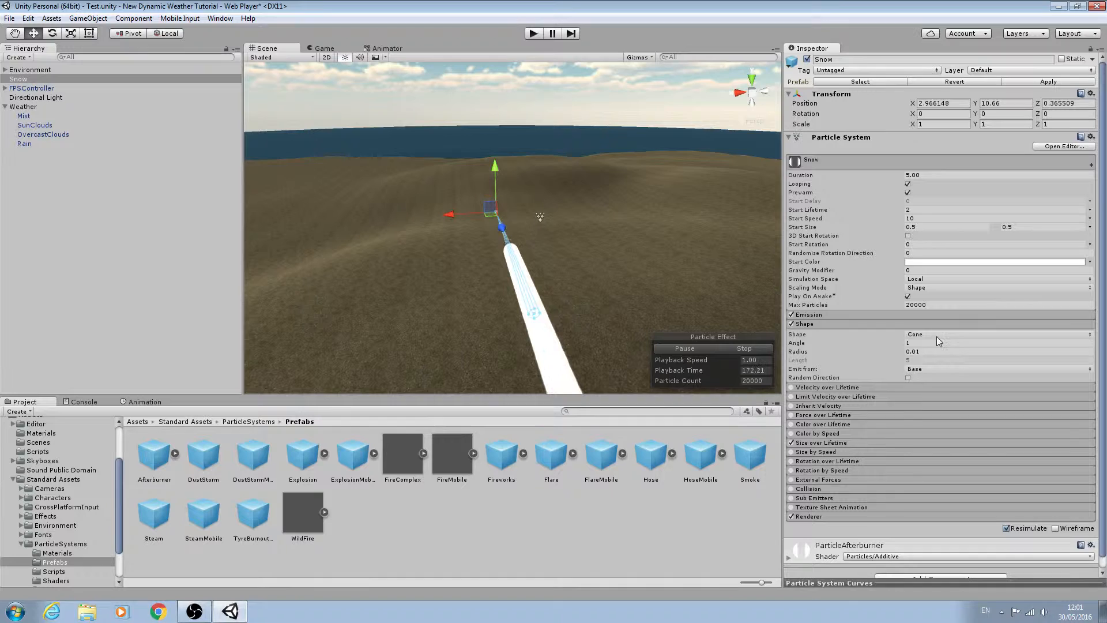
pyautogui.click(995, 334)
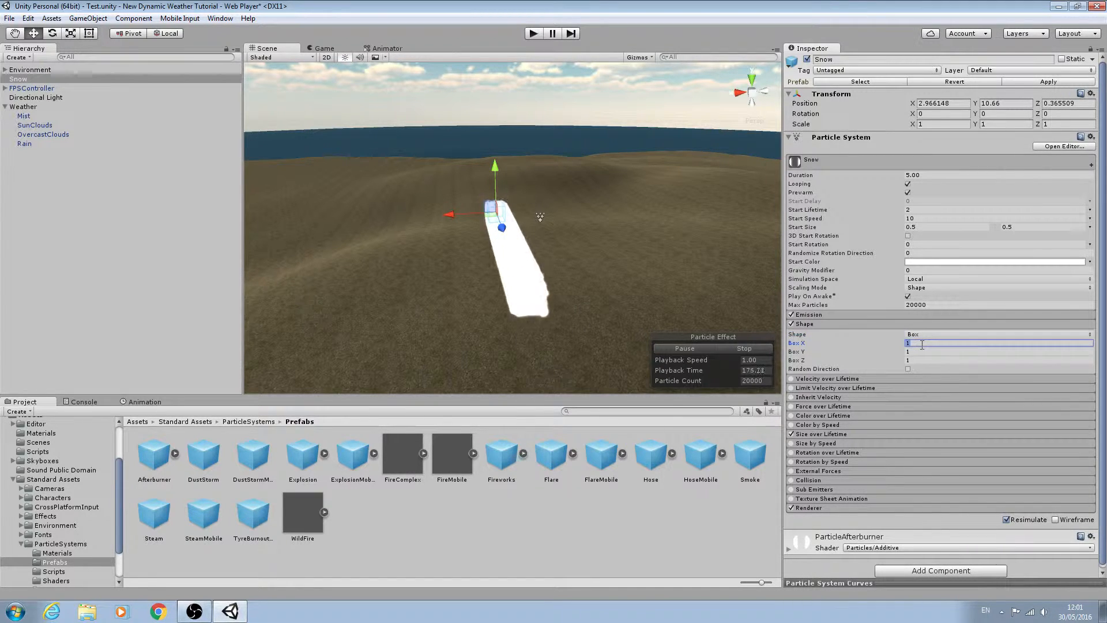
pyautogui.write('100')
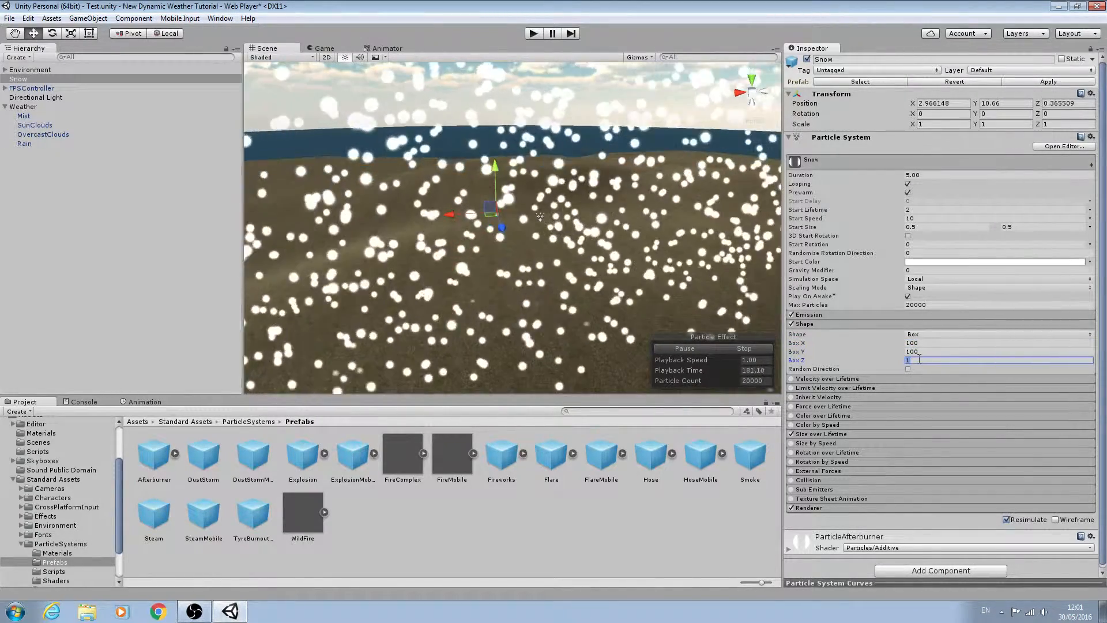
pyautogui.write('20')
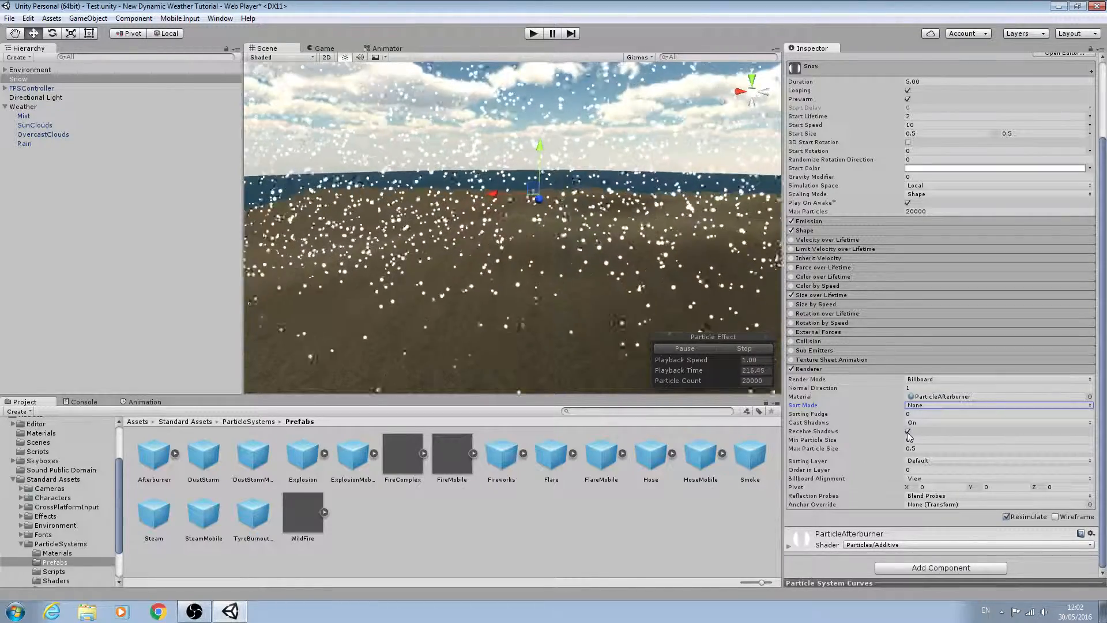
# Uncheck Receive Shadows in Snow's Renderer module.
pyautogui.click(909, 431)
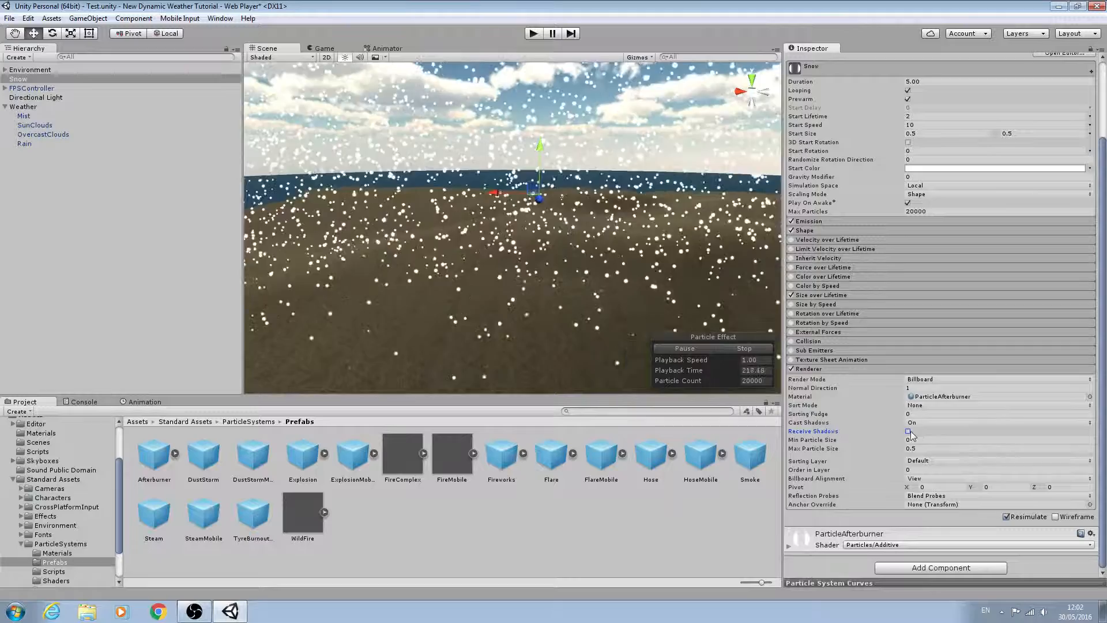
pyautogui.moveTo(826, 413)
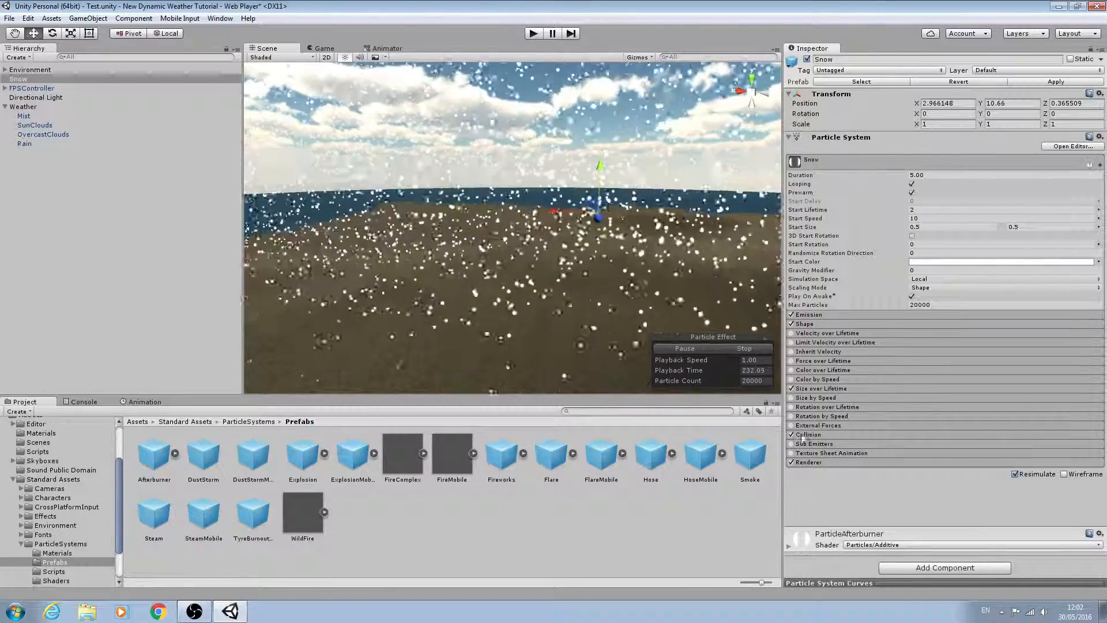
# Enable World collision for Snow with Bounce 0 and Interior Collisions unchecked.
pyautogui.click(800, 435)
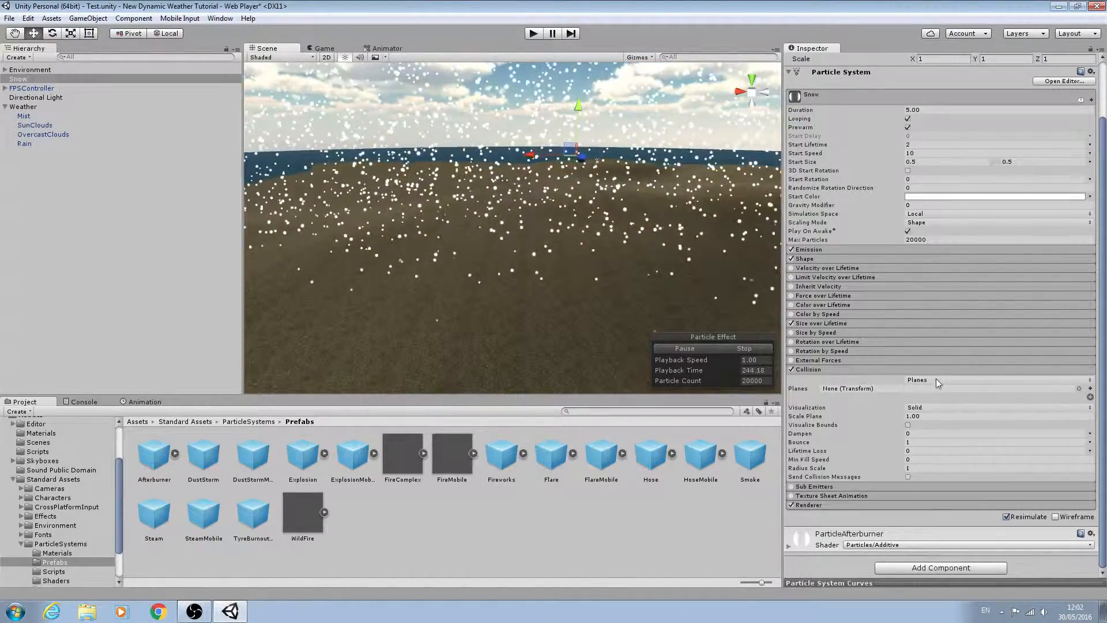
pyautogui.click(918, 380)
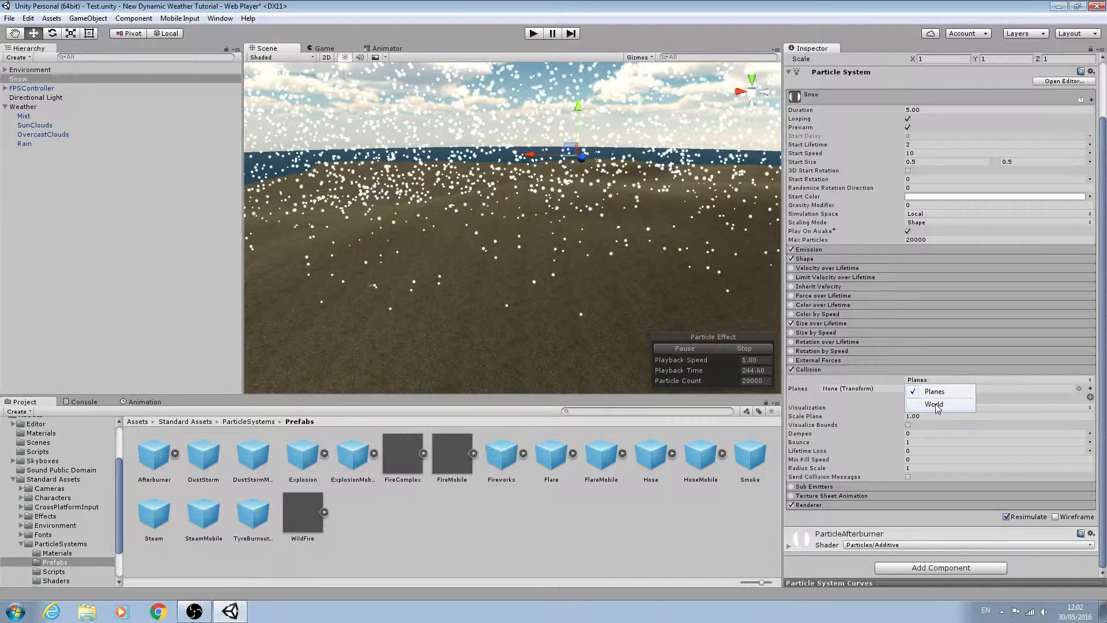
pyautogui.click(934, 404)
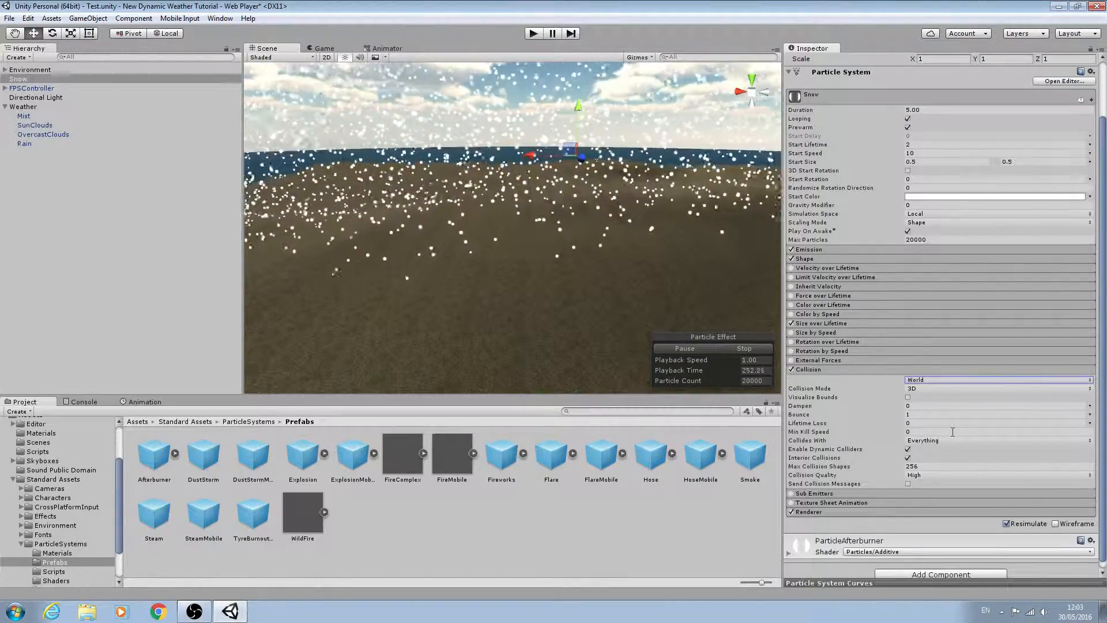
pyautogui.click(996, 407)
pyautogui.write('0')
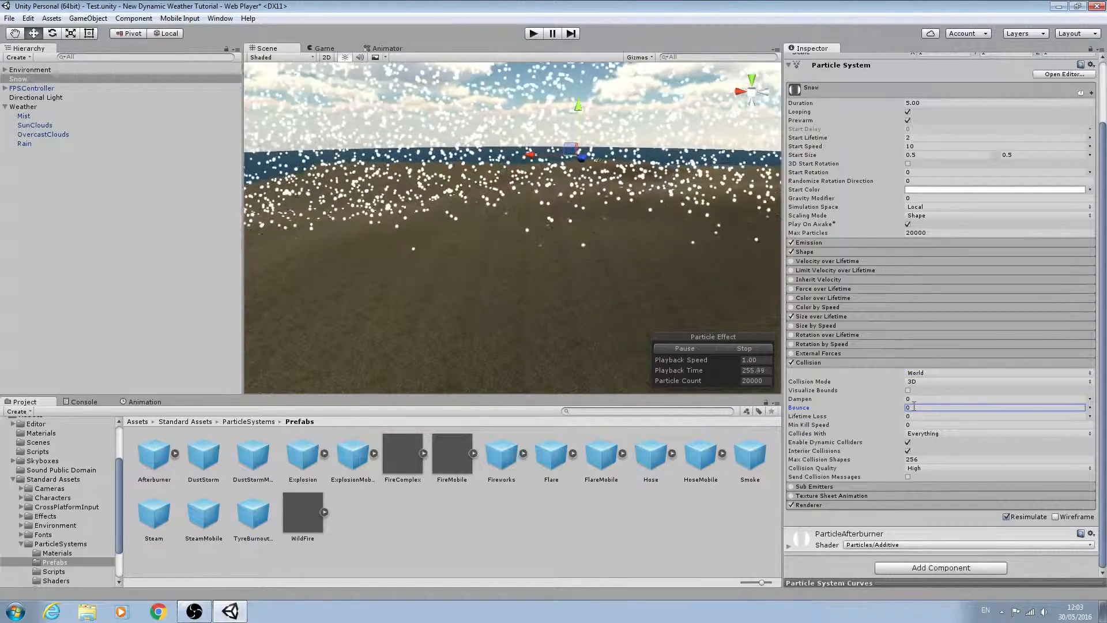
pyautogui.moveTo(909, 409)
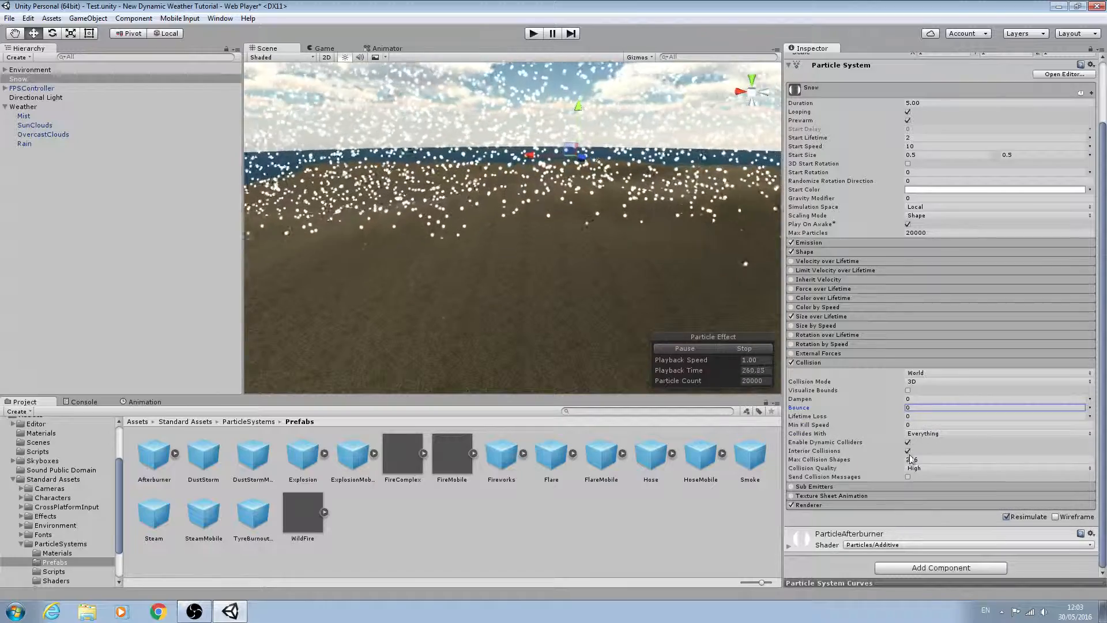
pyautogui.click(908, 450)
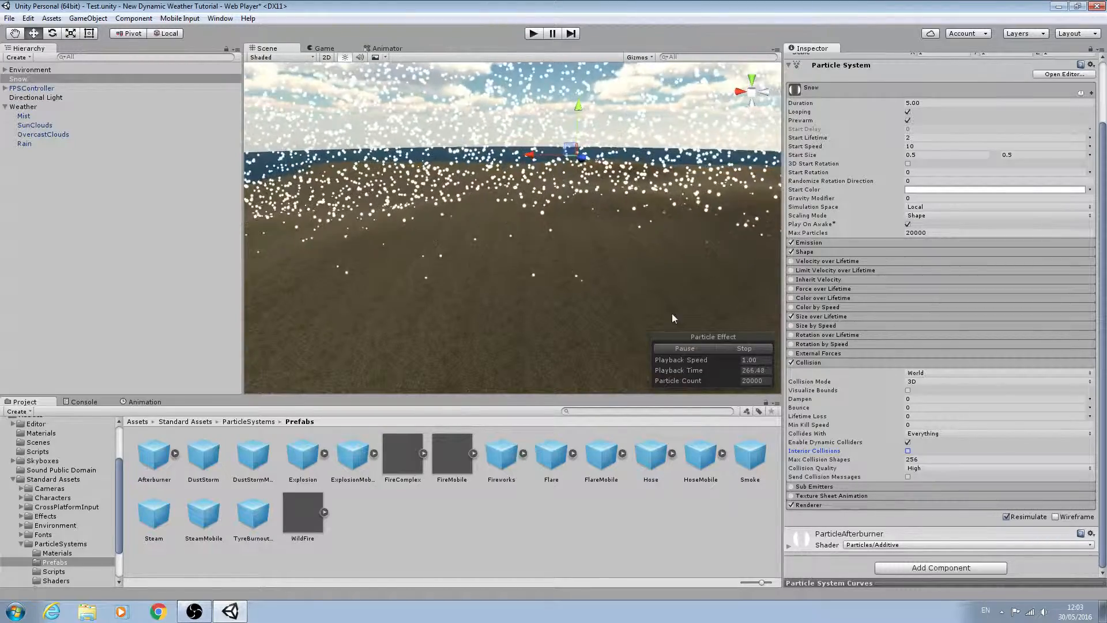
pyautogui.moveTo(806, 362)
pyautogui.write('9')
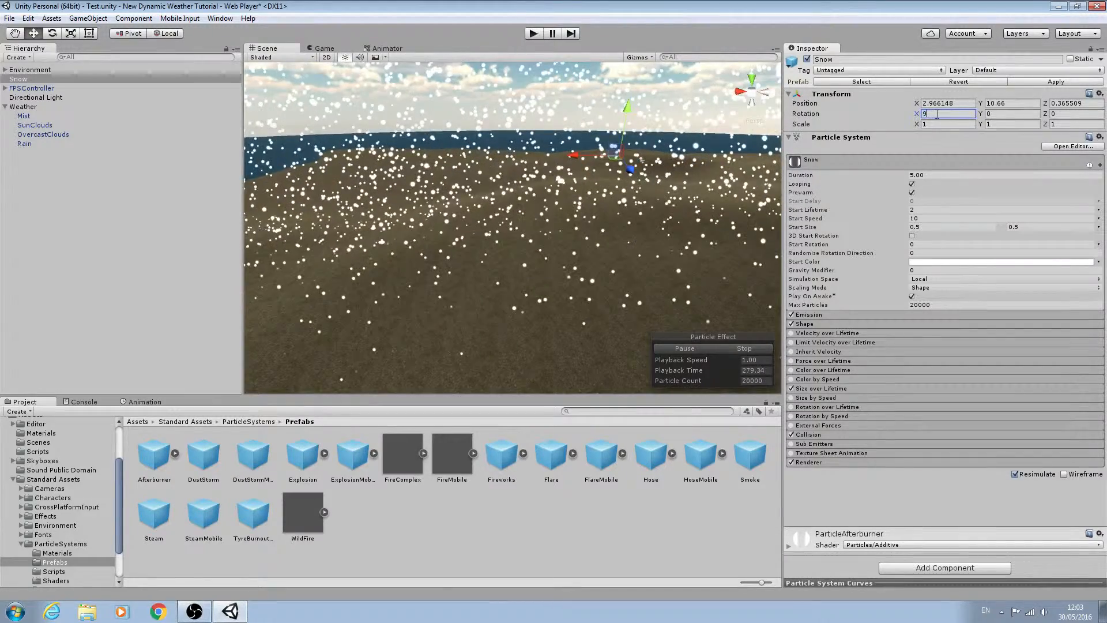
# Set the Snow emitter's Rotation X to 90 in the Transform.
pyautogui.write('0')
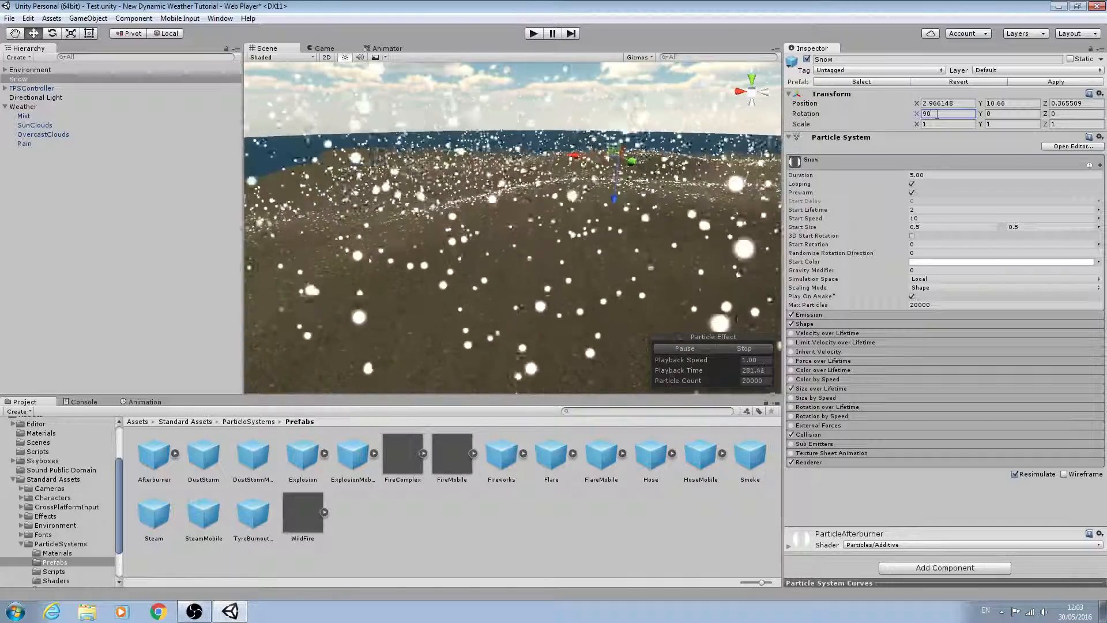
pyautogui.rightClick(832, 94)
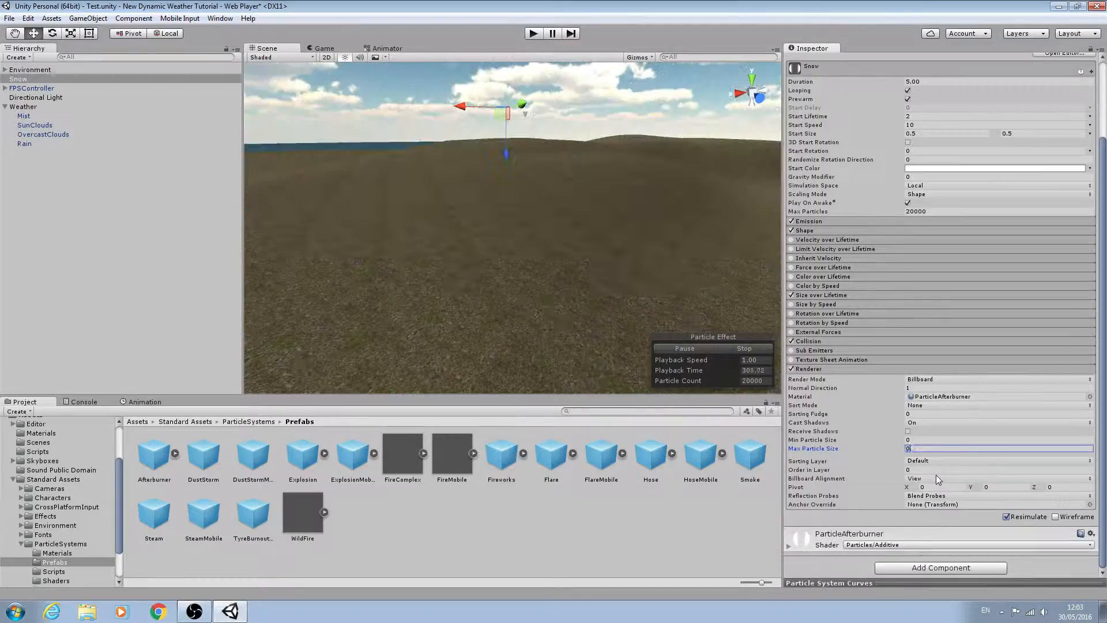
# Enter 0.25 as the Renderer's Max Particle Size for Snow.
pyautogui.write('0.25')
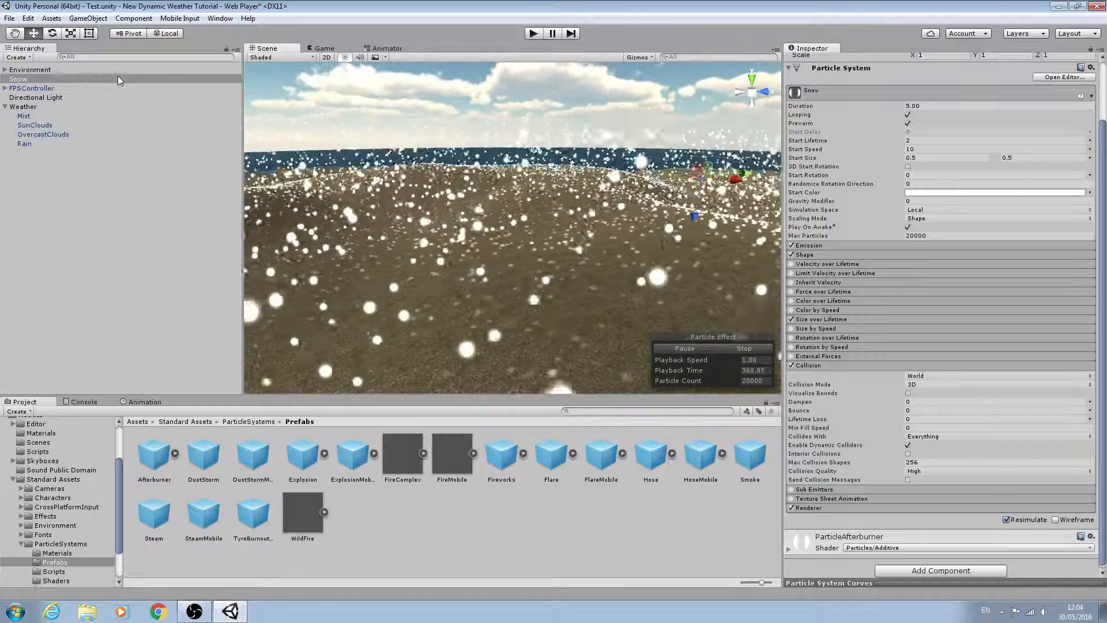
# Drag Snow onto Weather, zero its position, and collapse the asset folders.
pyautogui.click(26, 144)
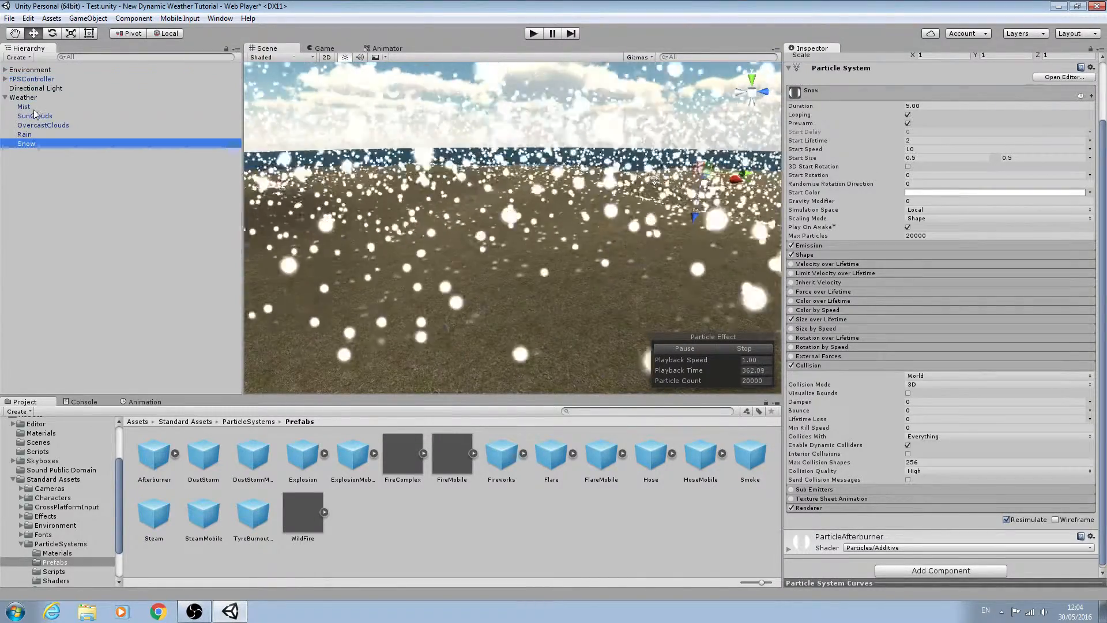
pyautogui.click(24, 97)
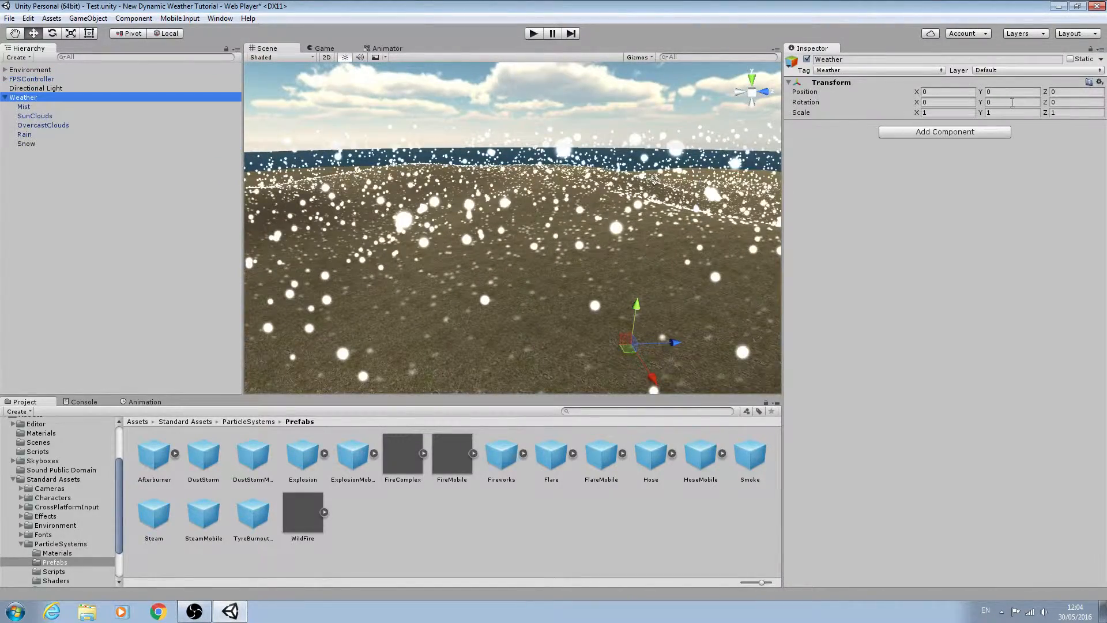
pyautogui.click(26, 144)
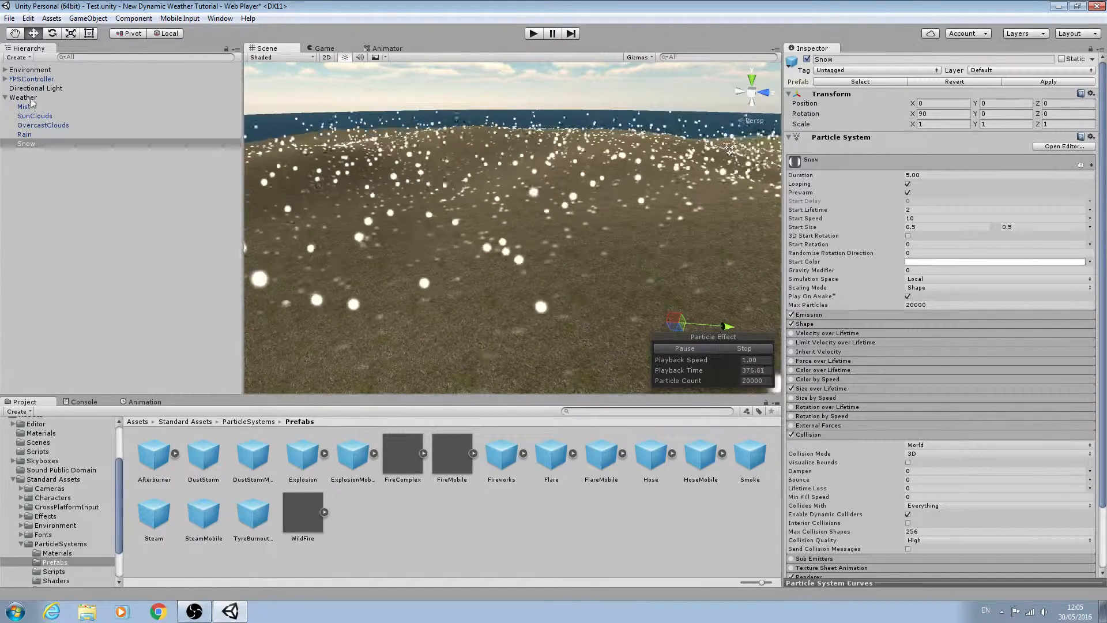
pyautogui.click(23, 97)
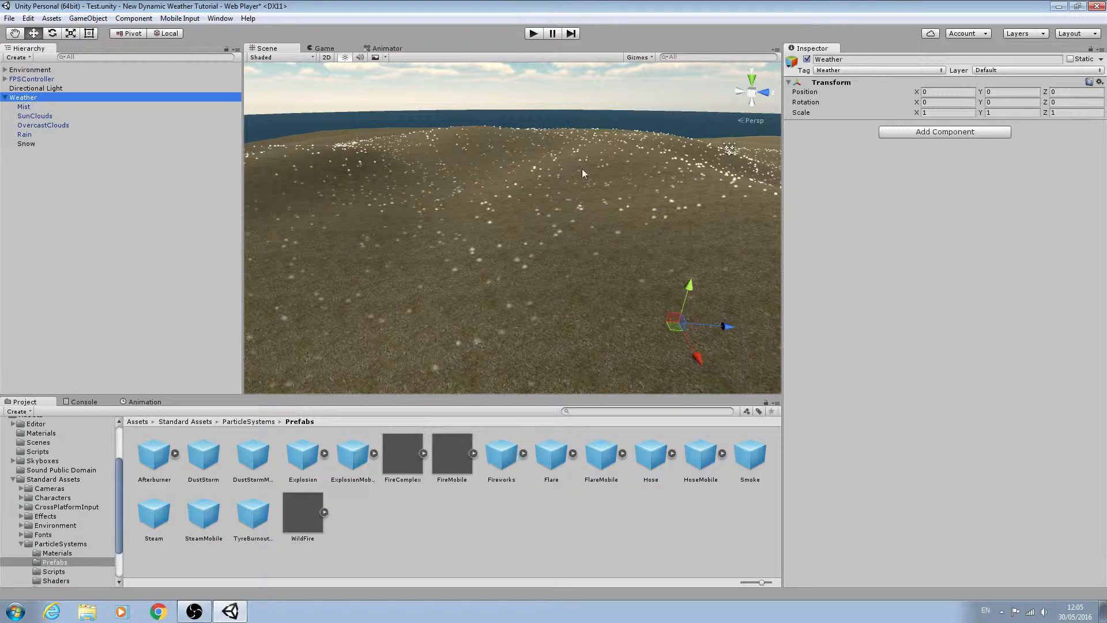
pyautogui.moveTo(104, 462)
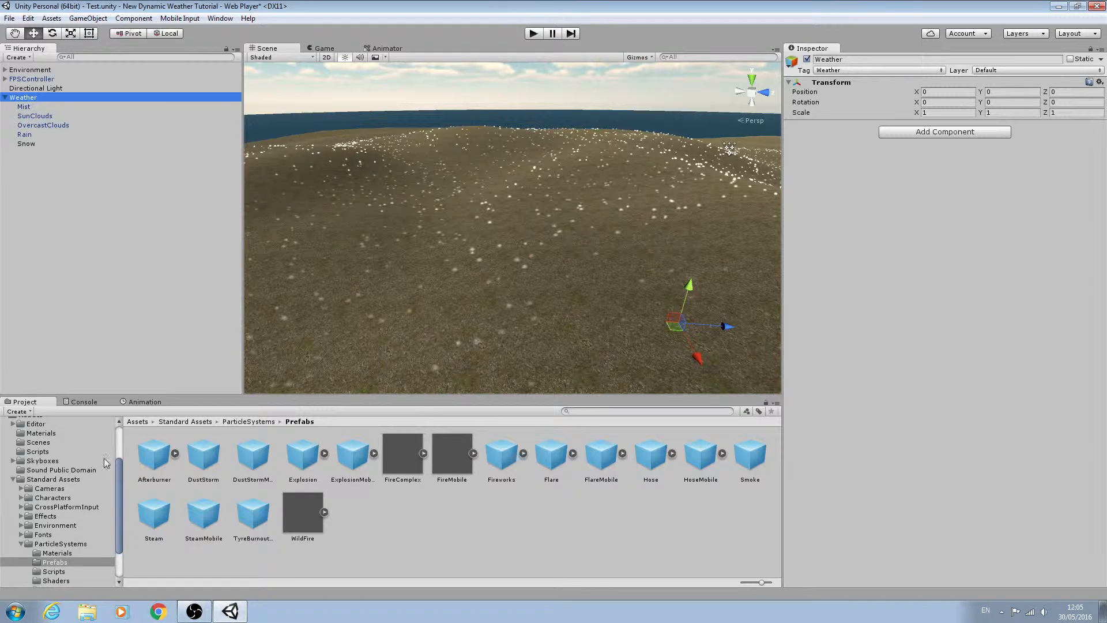
pyautogui.click(13, 479)
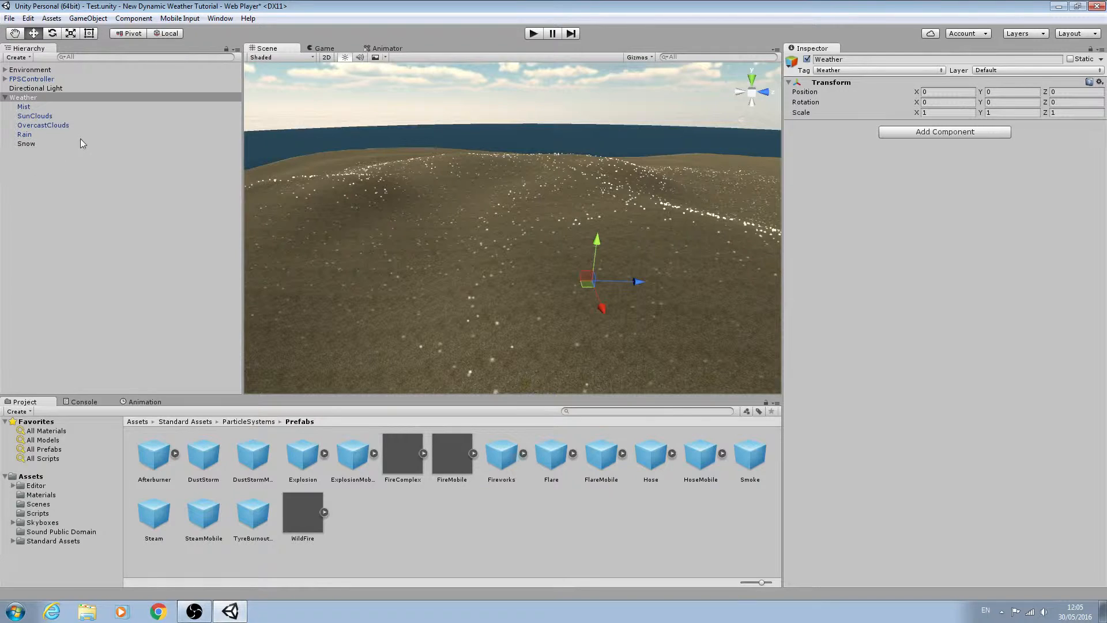
# On Directional Light's Dynamic Weather script, fill the Thunder Storm and Snow slots.
pyautogui.click(35, 87)
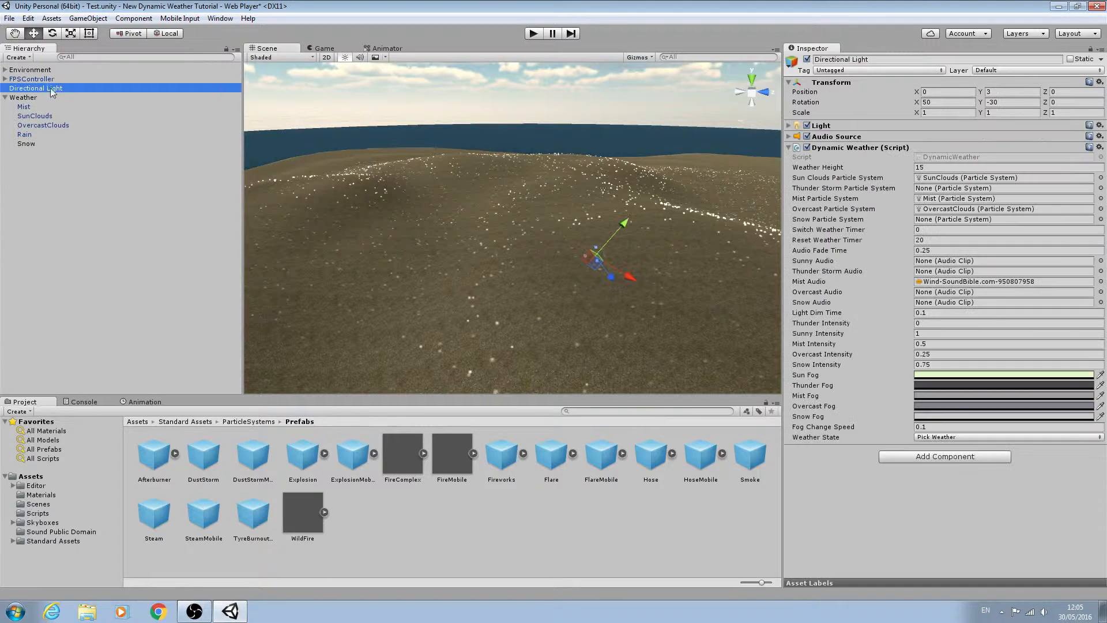
pyautogui.moveTo(31, 154)
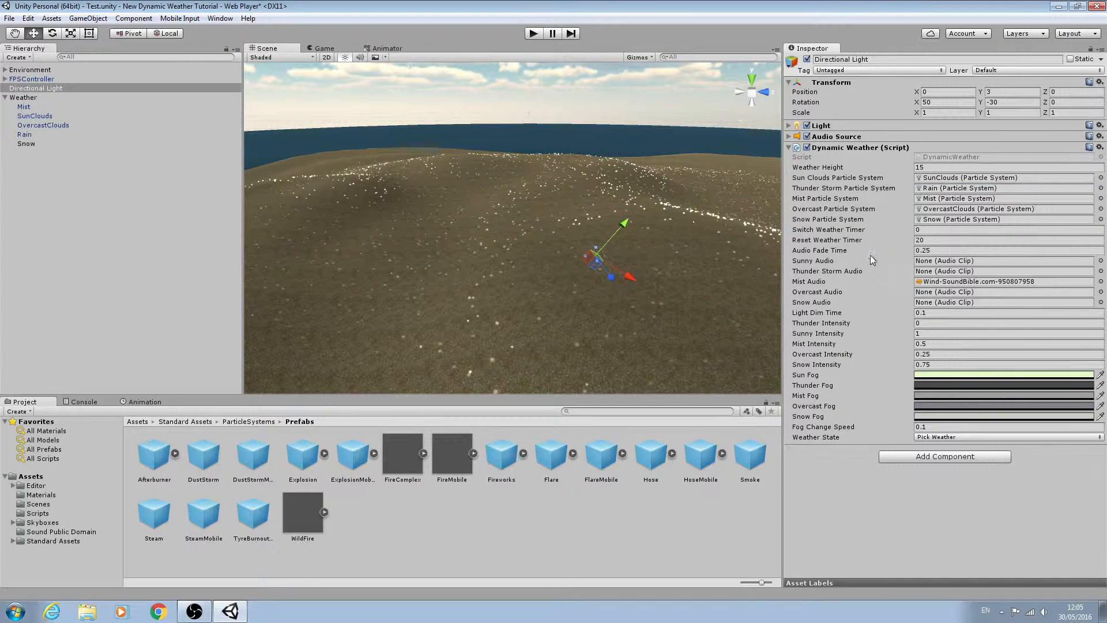
pyautogui.moveTo(939, 290)
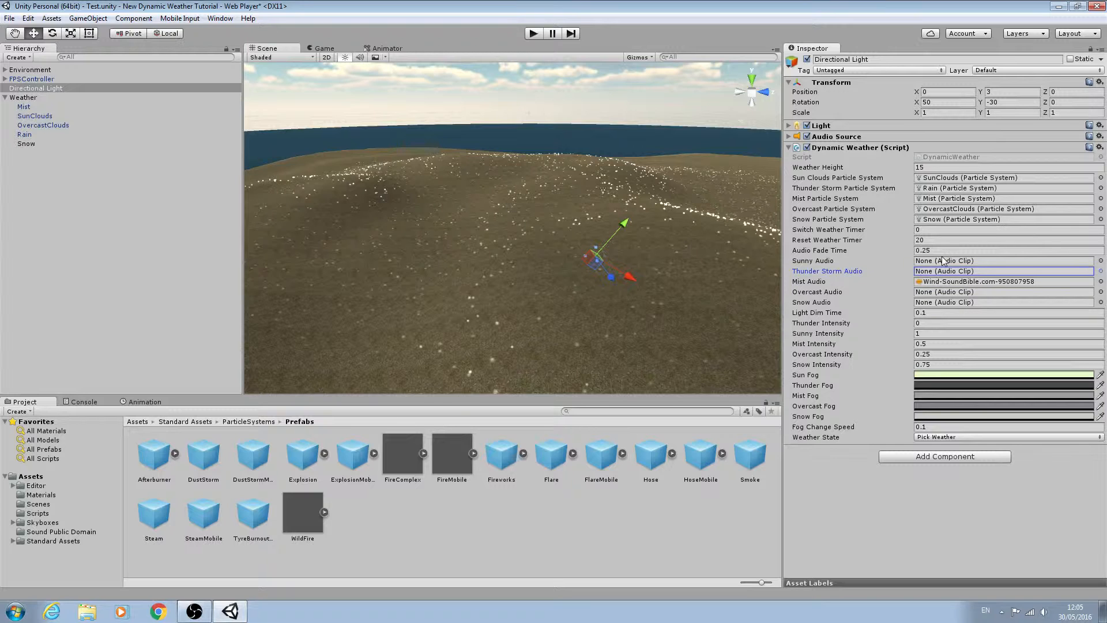
pyautogui.click(1003, 302)
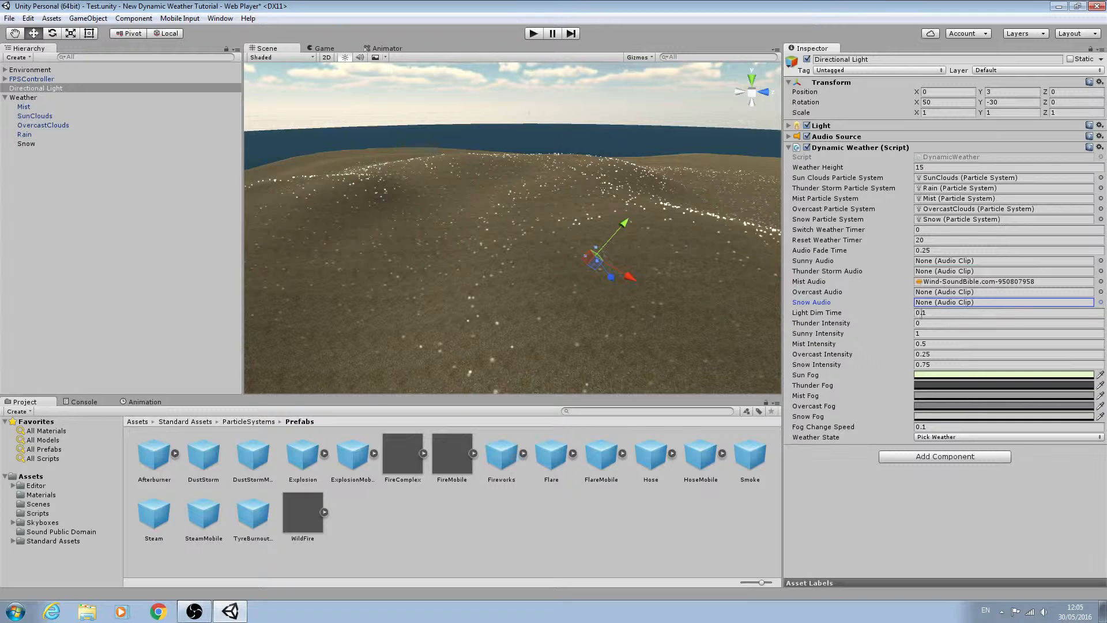
pyautogui.click(996, 292)
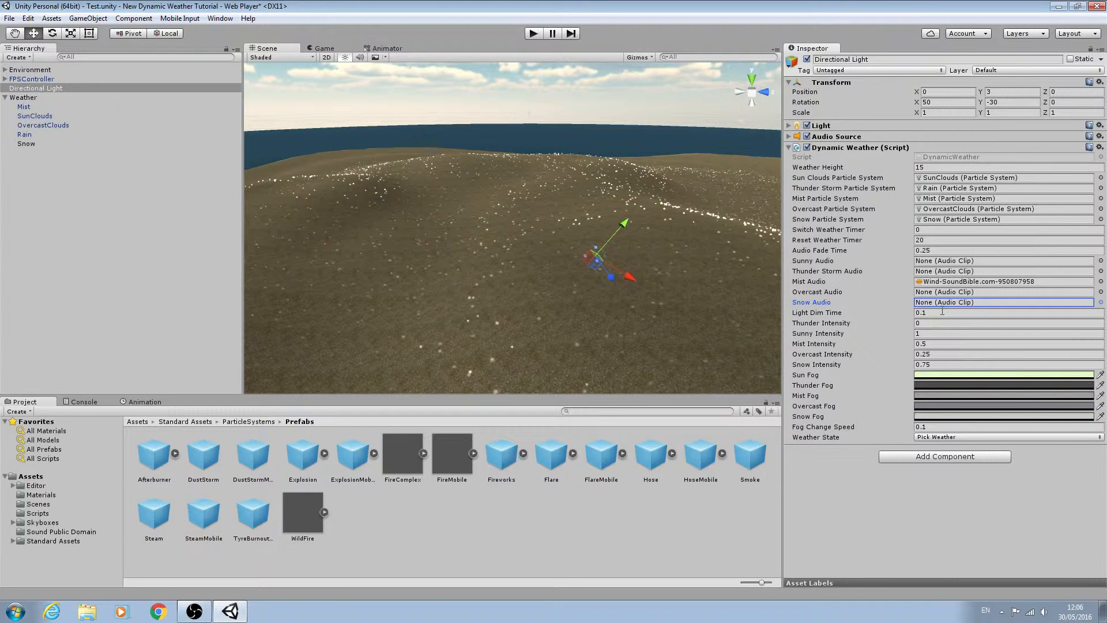
pyautogui.moveTo(878, 235)
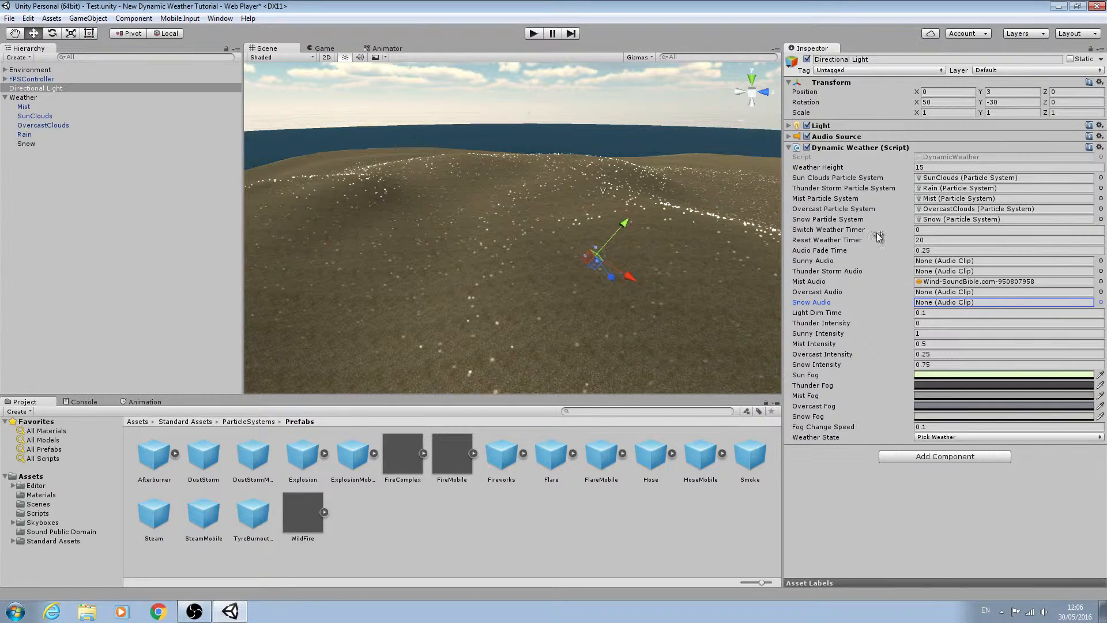